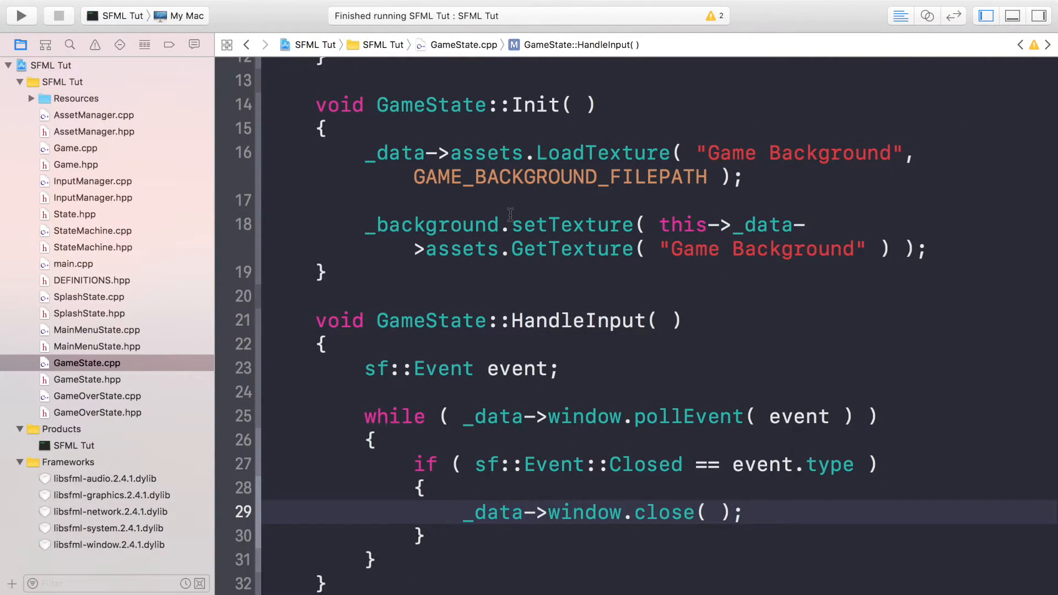
# In DEFINITIONS.hpp, define PIPE_UP_FILEPATH and PIPE_DOWN_FILEPATH as Resources/res/PipeUp.png and PipeDown.png
pyautogui.click(746, 513)
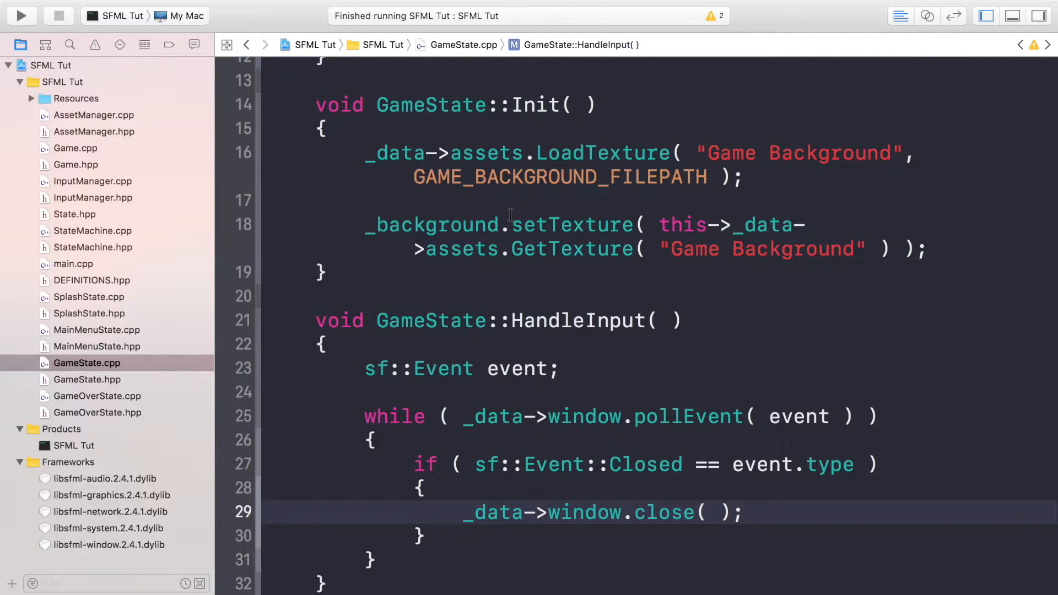
pyautogui.moveTo(153, 278)
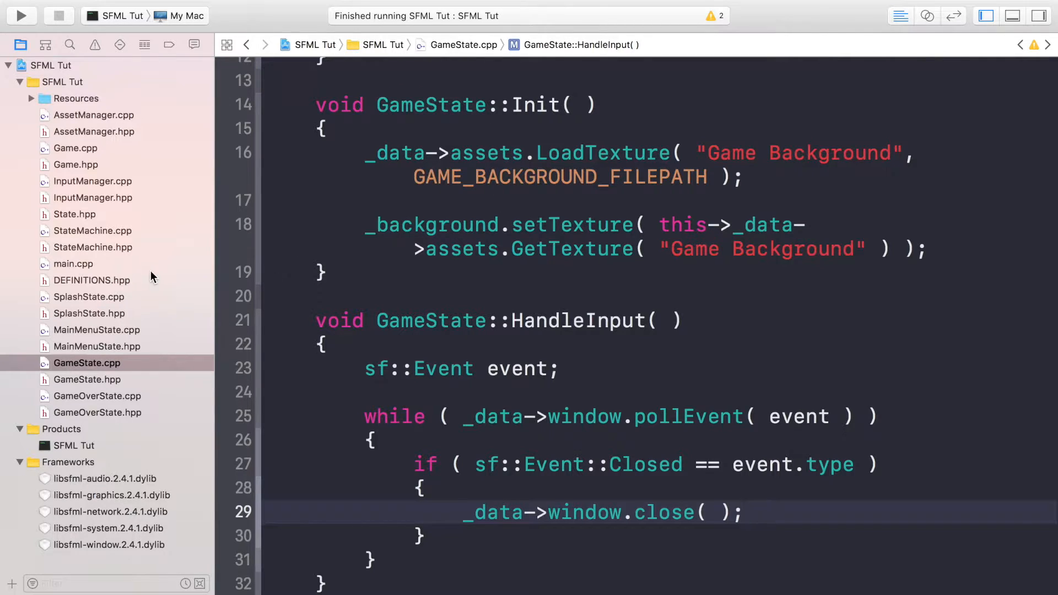
pyautogui.click(91, 280)
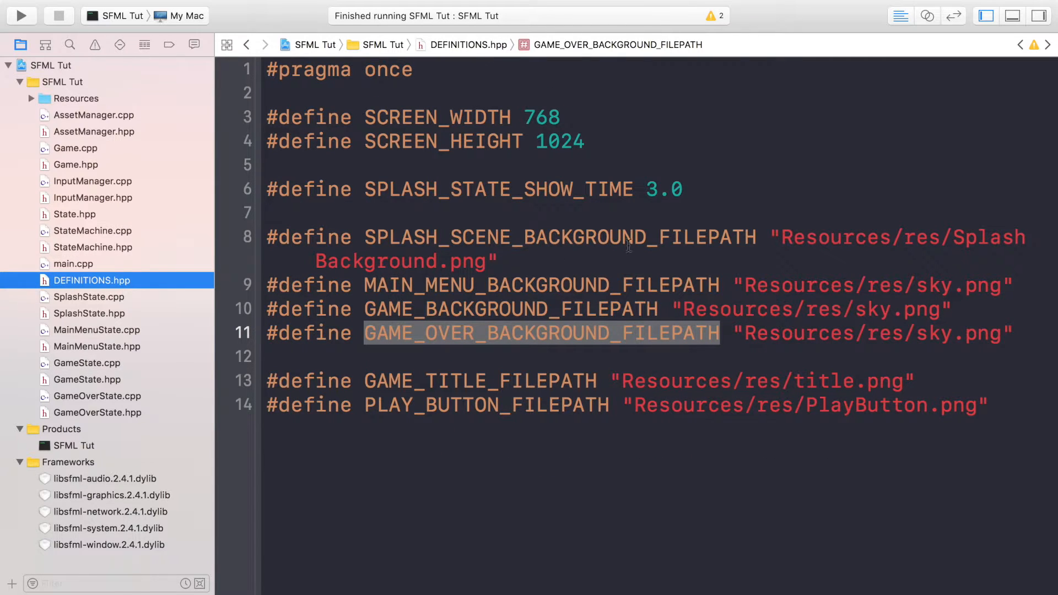
pyautogui.moveTo(859, 332)
pyautogui.write('#defin')
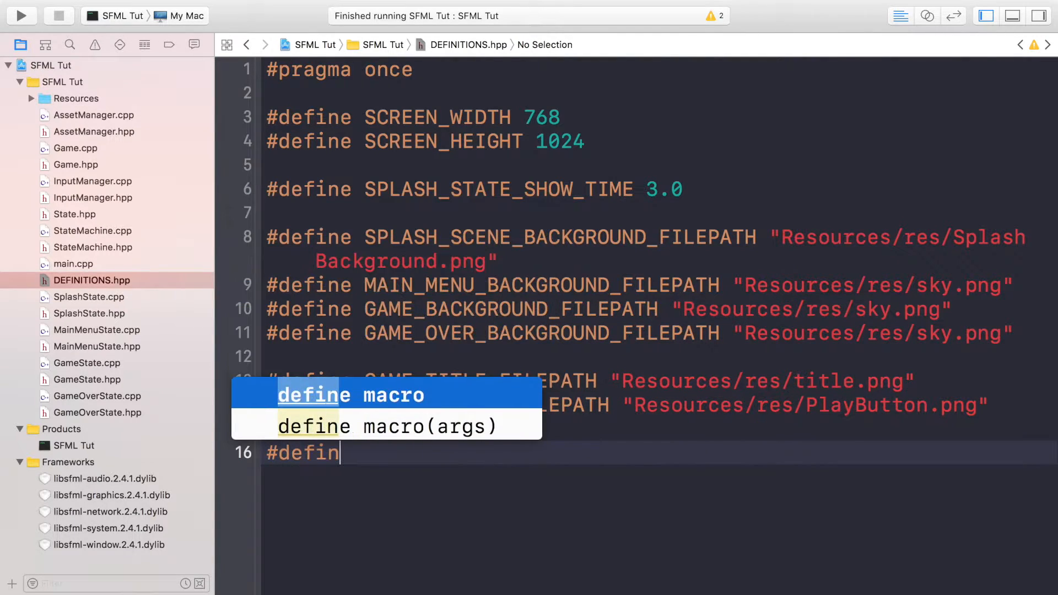
pyautogui.write('e PI')
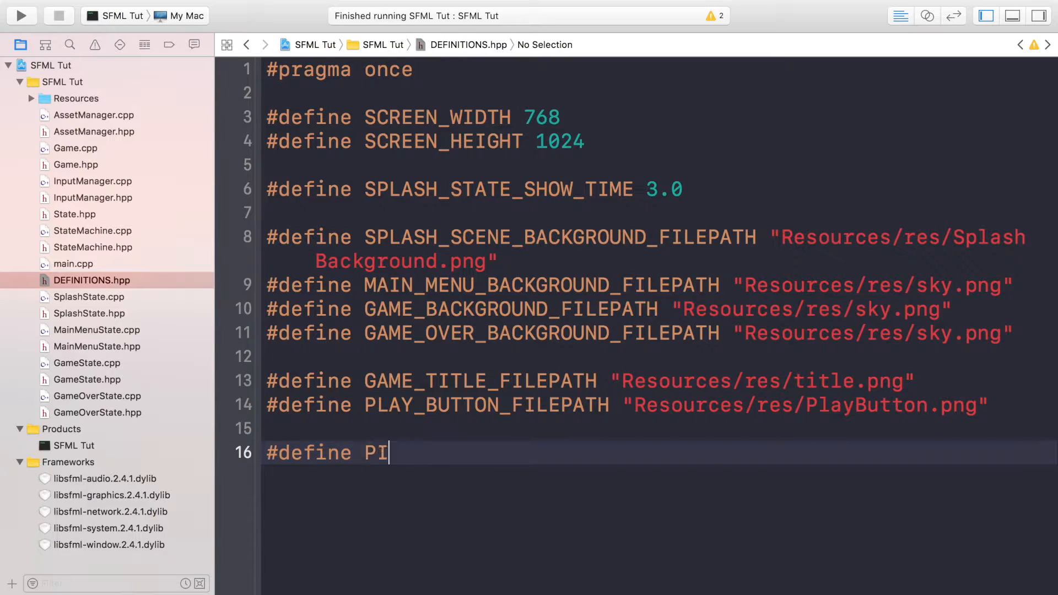
pyautogui.write('PE_UP')
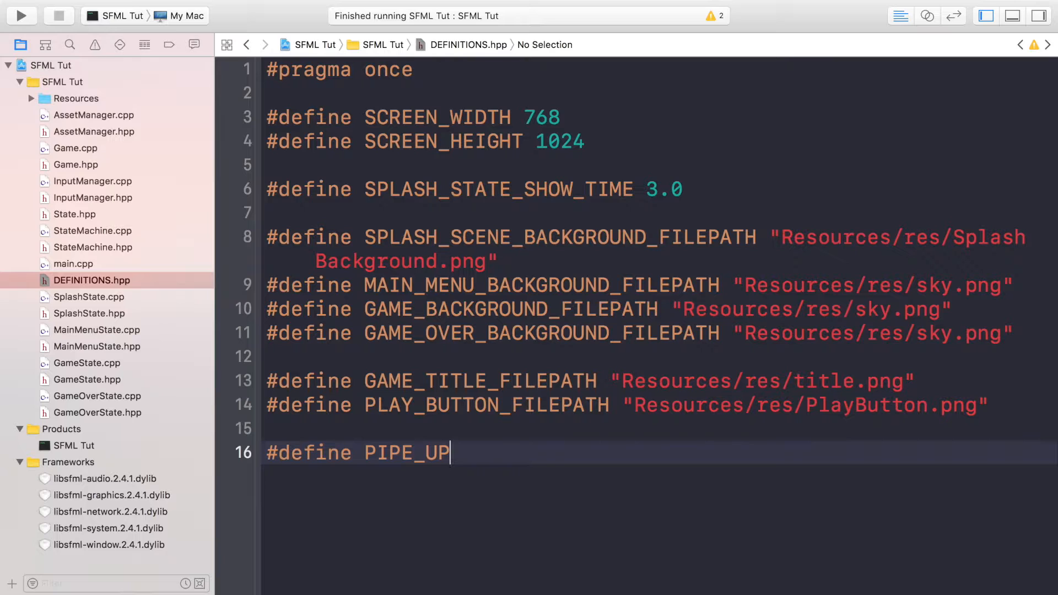
pyautogui.write('_FILEPATH "')
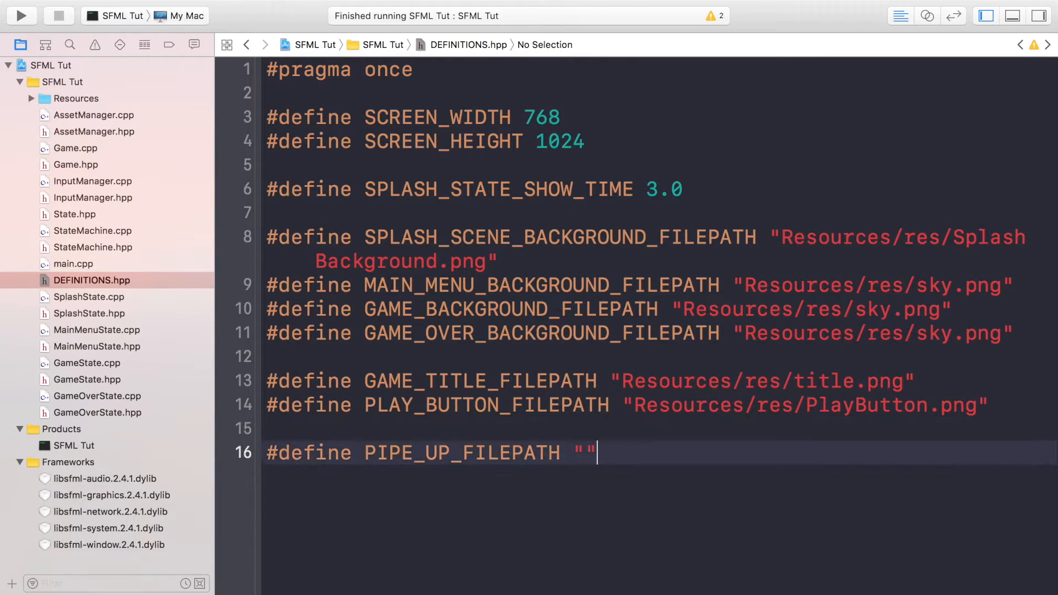
pyautogui.write('Resources/res/PlayButton.png')
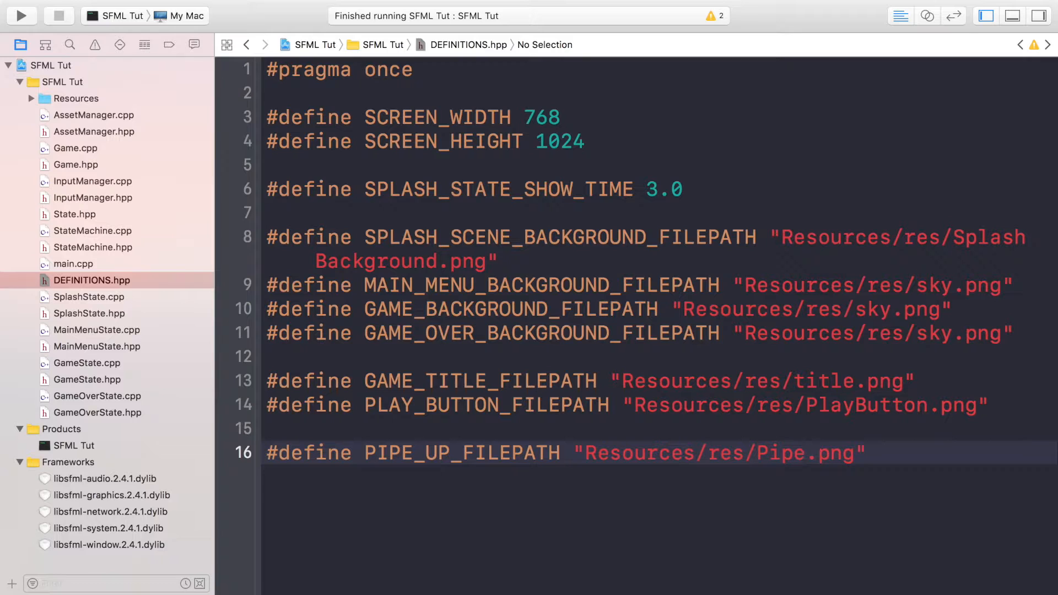
pyautogui.write('Up')
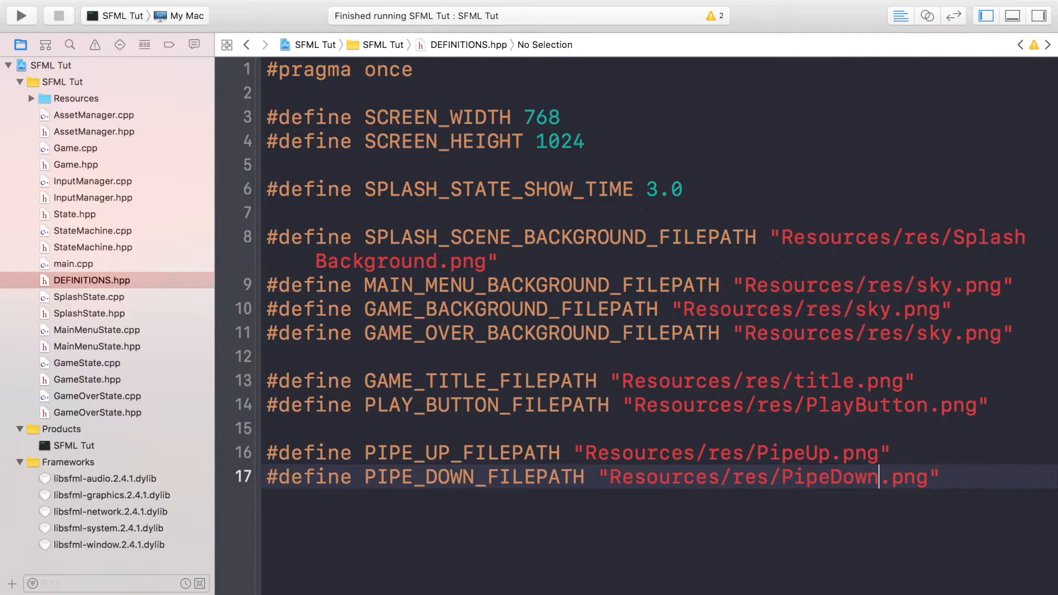
pyautogui.moveTo(447, 441)
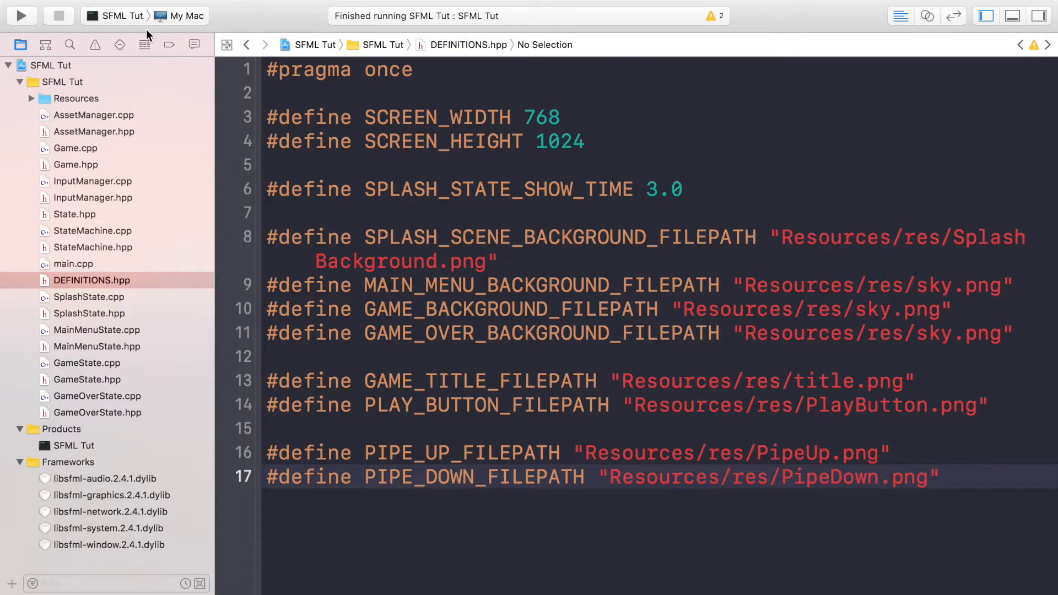
# Add a new C++ file named Pipe, with header, to the SFML Tut group
pyautogui.rightClick(58, 82)
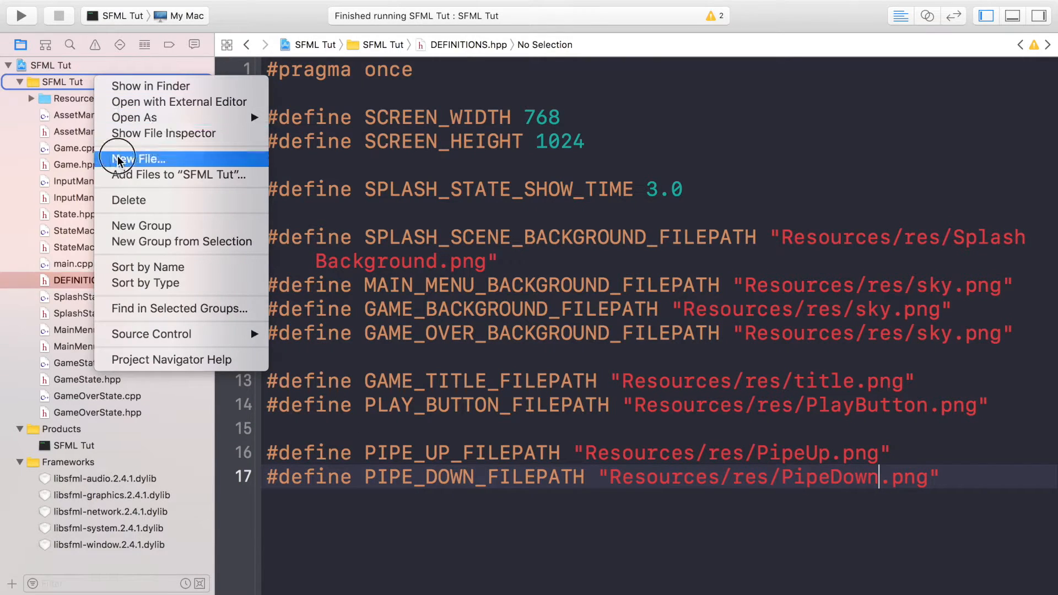
pyautogui.click(142, 159)
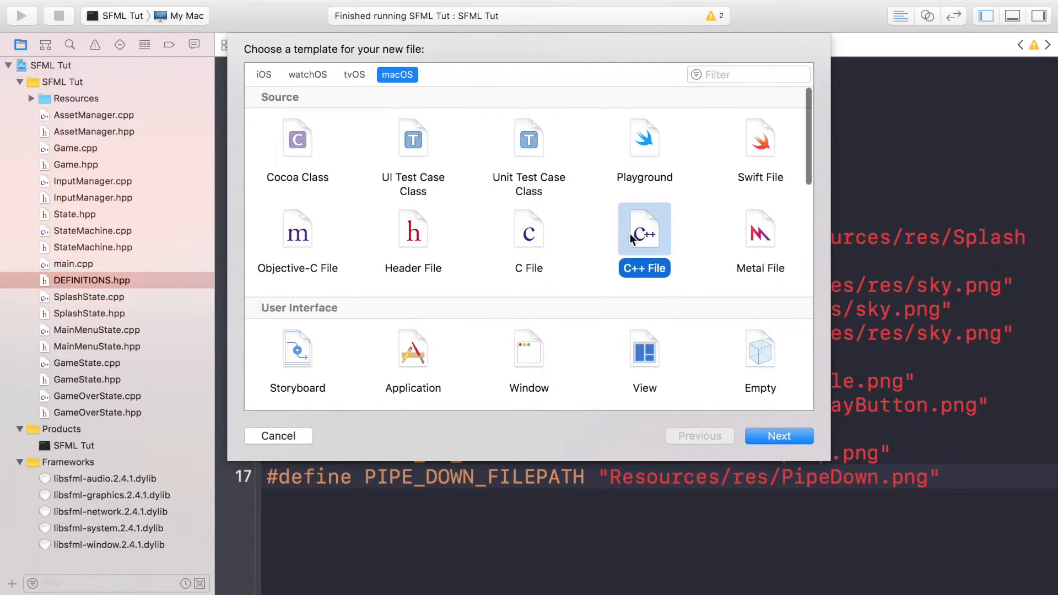
pyautogui.click(779, 436)
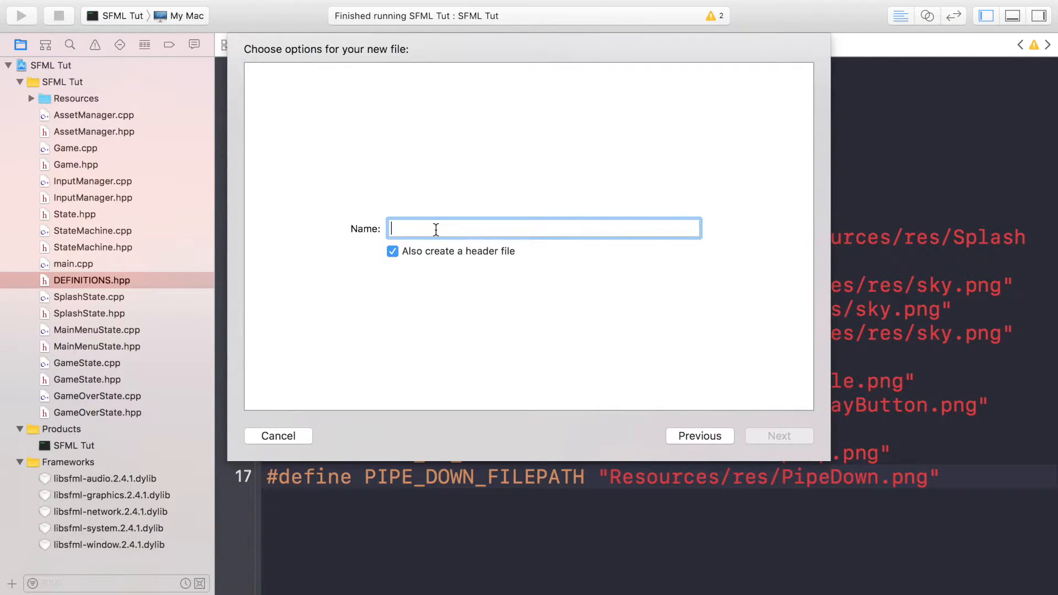
pyautogui.write('Pipe')
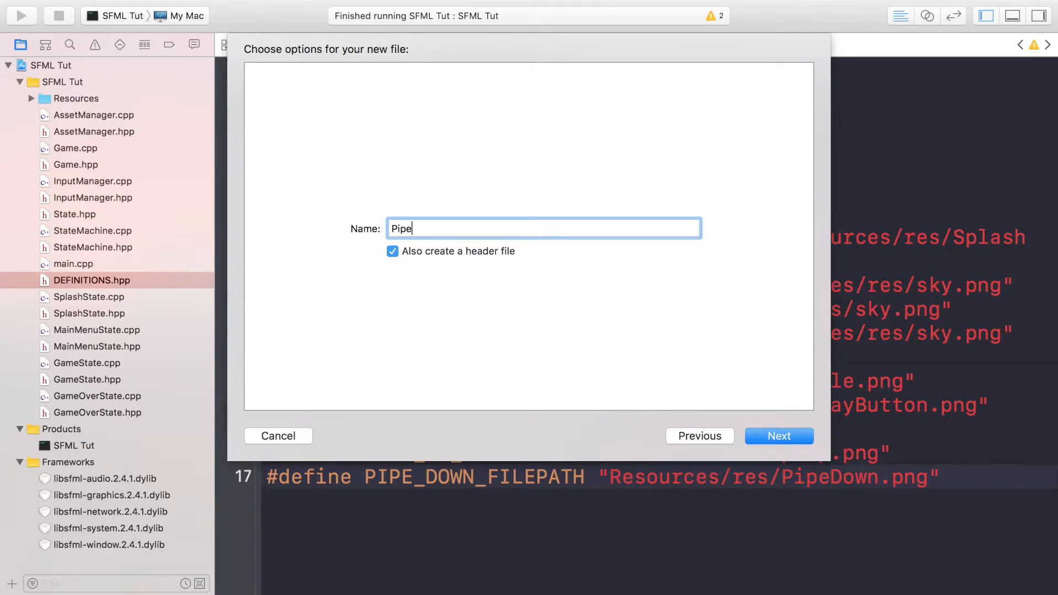
pyautogui.click(779, 436)
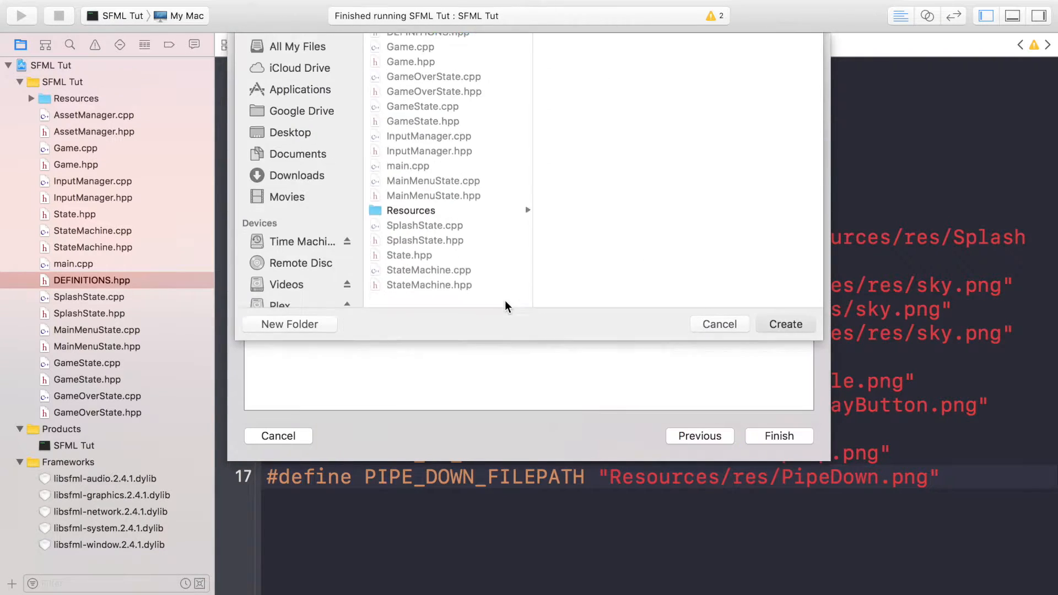
pyautogui.click(786, 324)
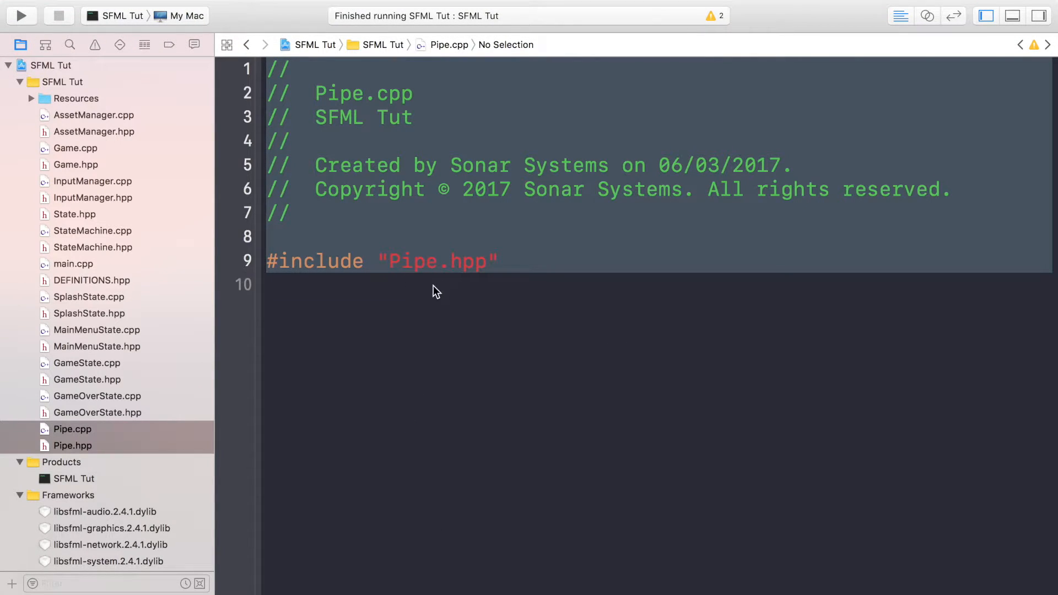
# Start Pipe.hpp with #pragma once and #include <SFML/Graphics.hpp>
pyautogui.click(72, 445)
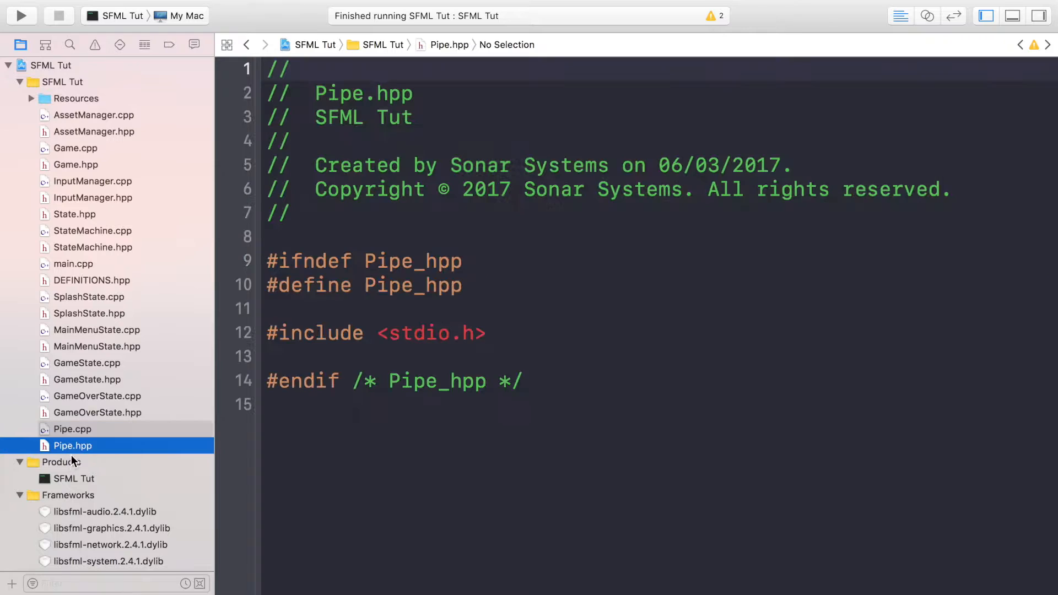
pyautogui.click(456, 539)
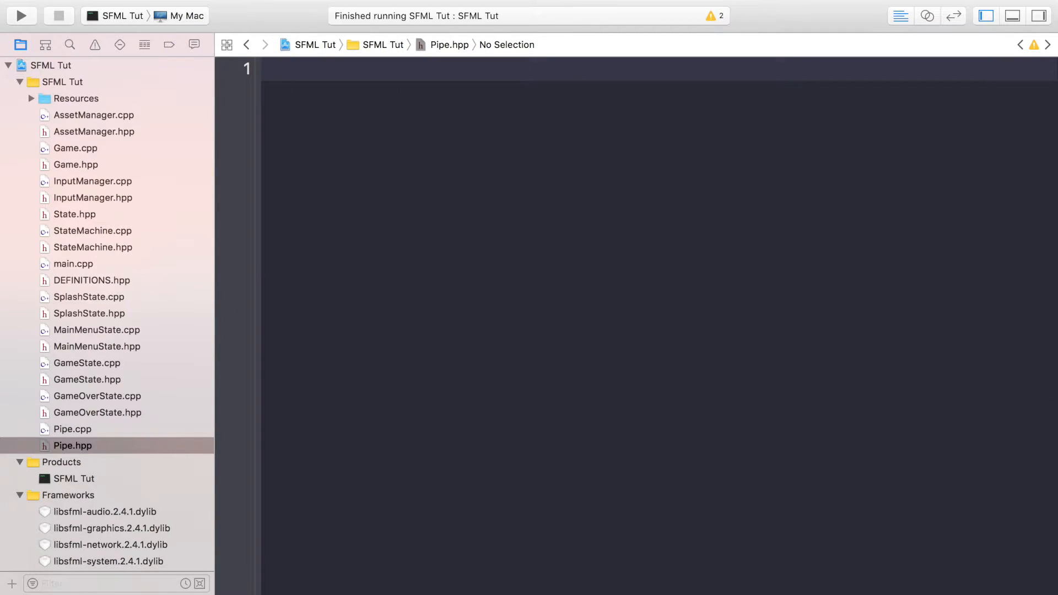
pyautogui.write('#pragma once')
pyautogui.write('#include')
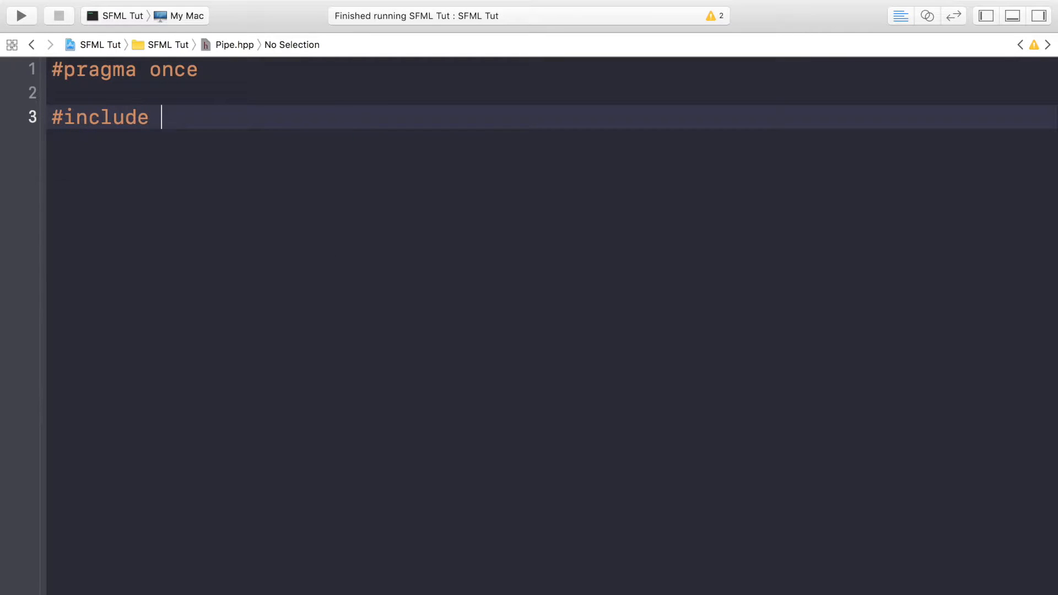
pyautogui.write('<SFML/')
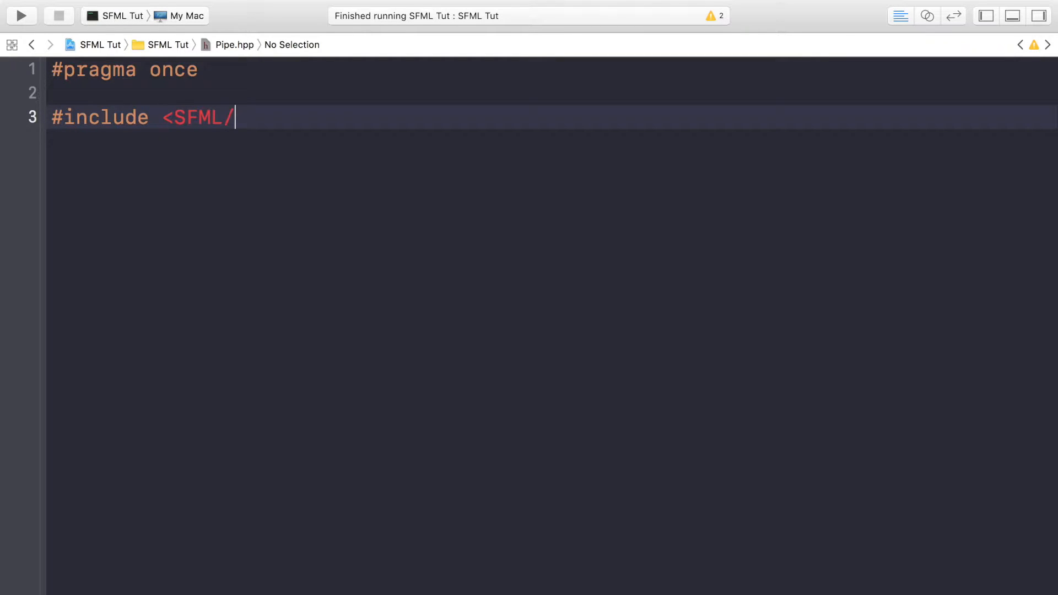
pyautogui.write('Graphics.')
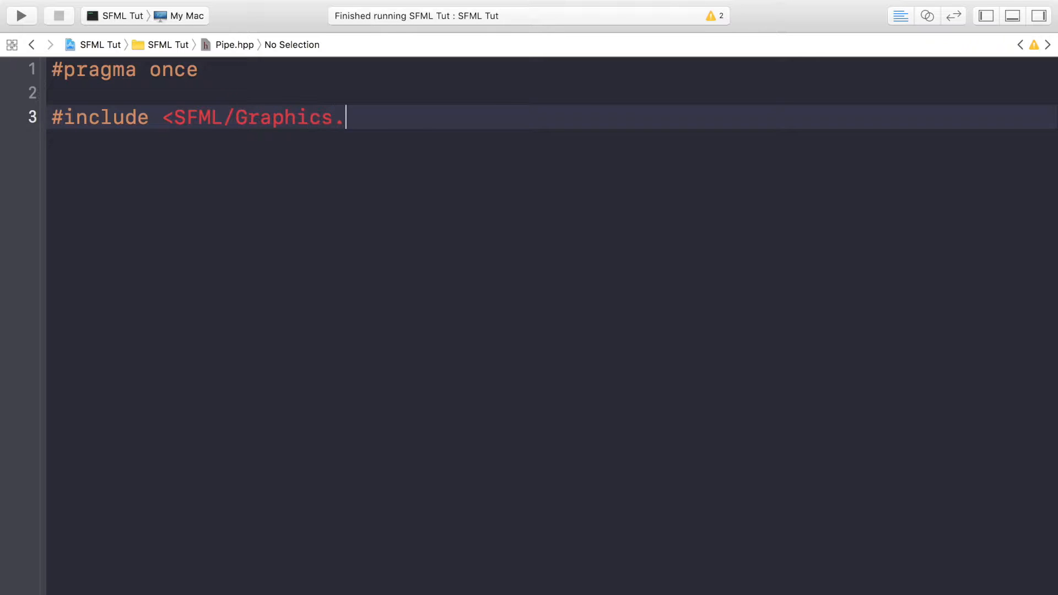
pyautogui.write('hpp>')
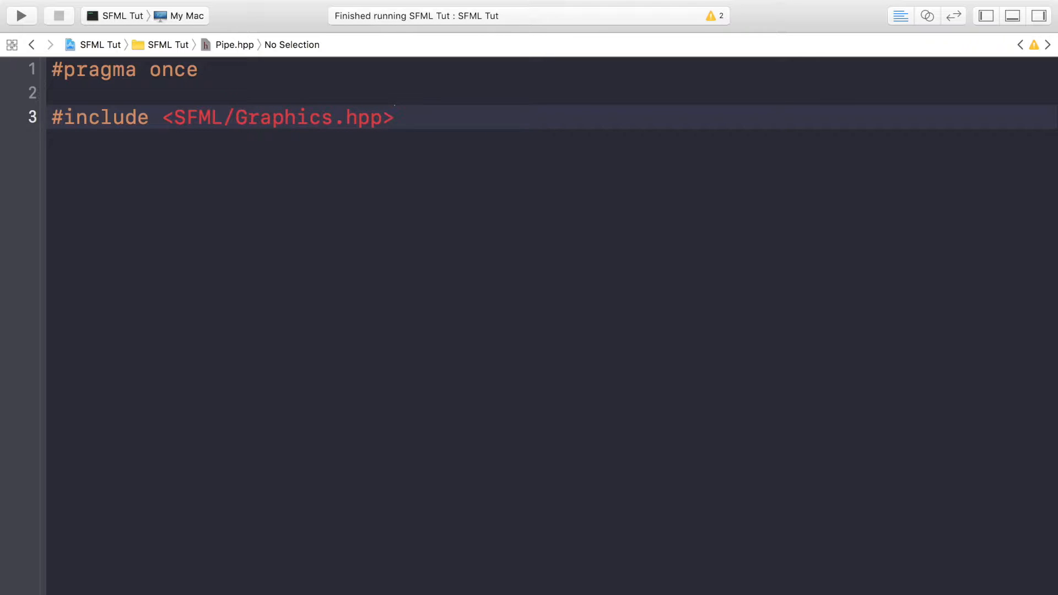
# Add #include "Game.hpp" and #include <vector> to Pipe.hpp
pyautogui.click(395, 117)
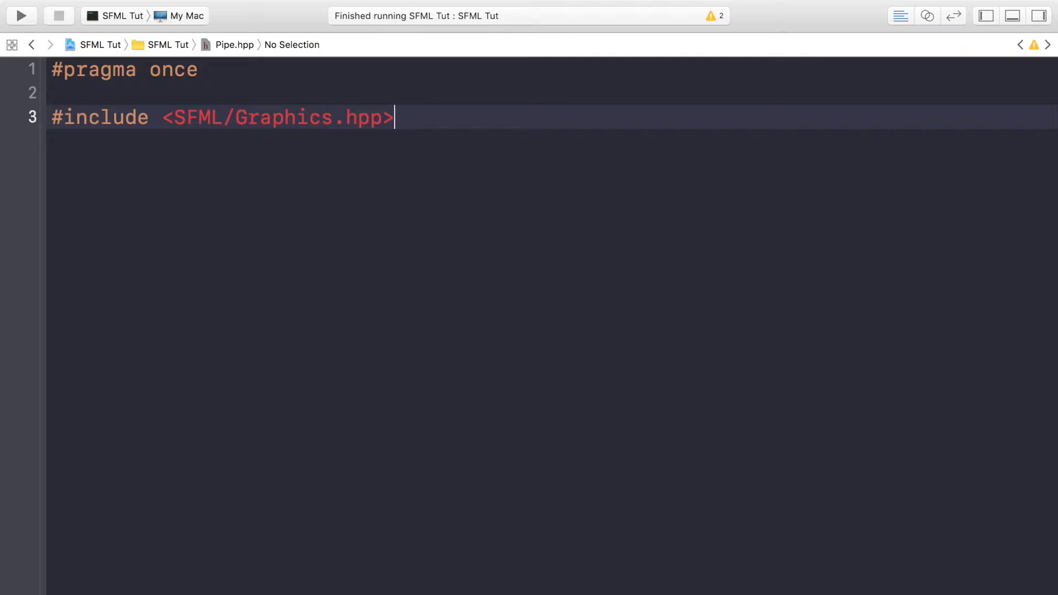
pyautogui.write('#include')
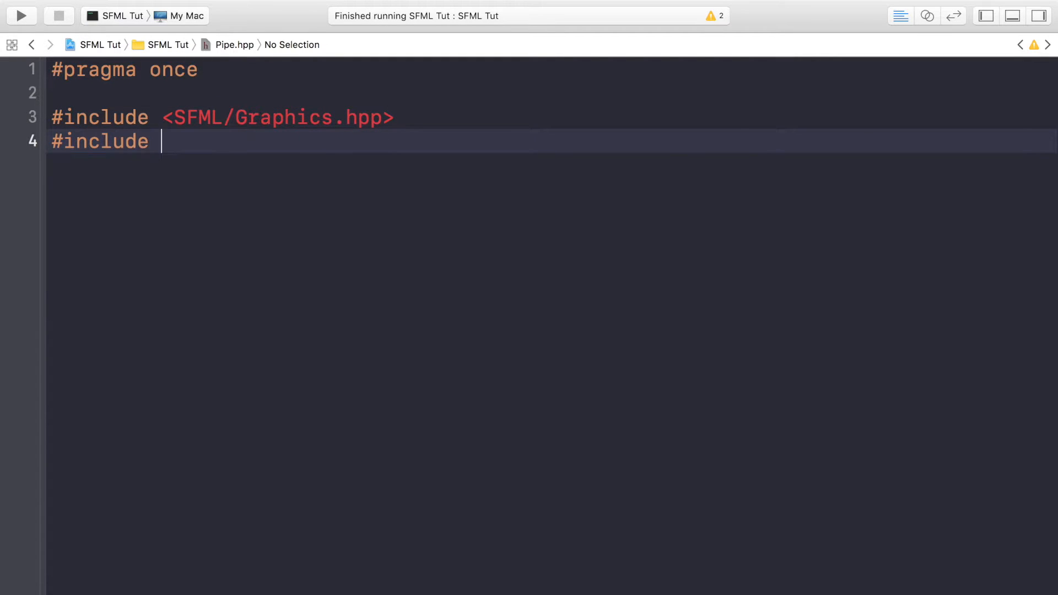
pyautogui.write('"Game."')
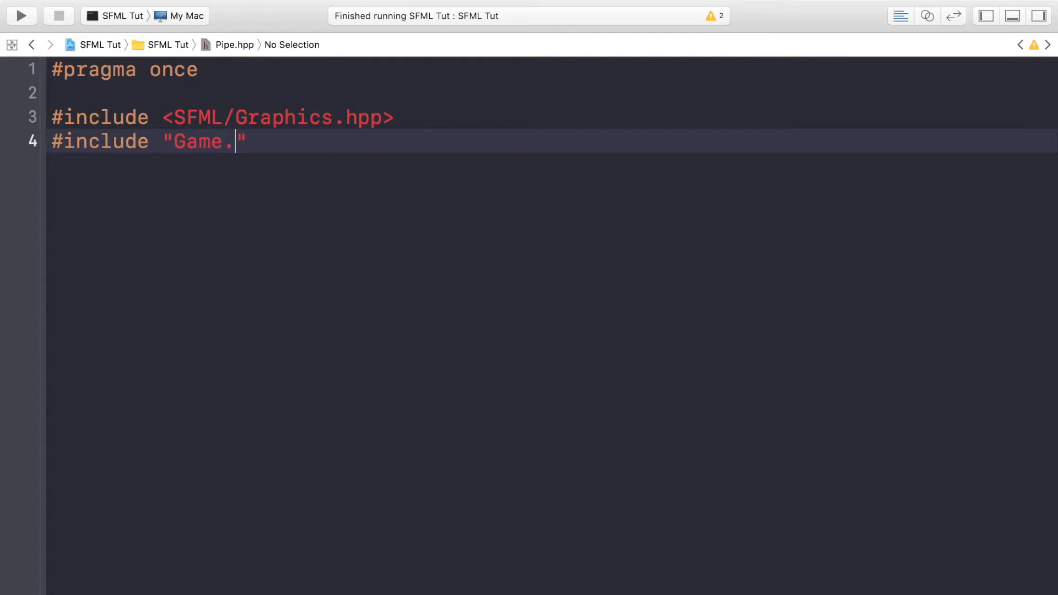
pyautogui.write('hpp')
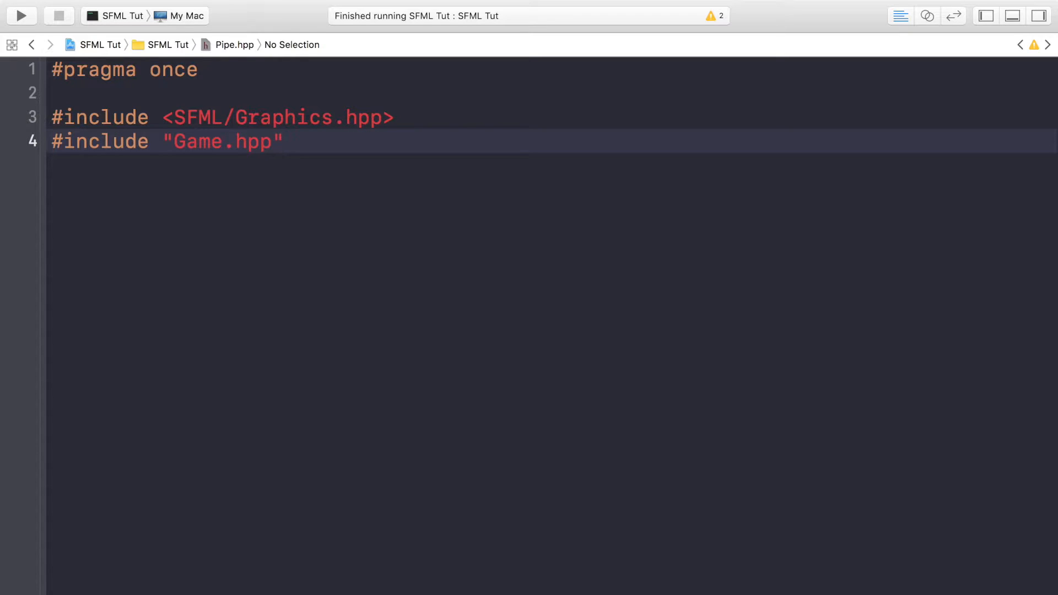
pyautogui.click(283, 141)
pyautogui.write('#incl')
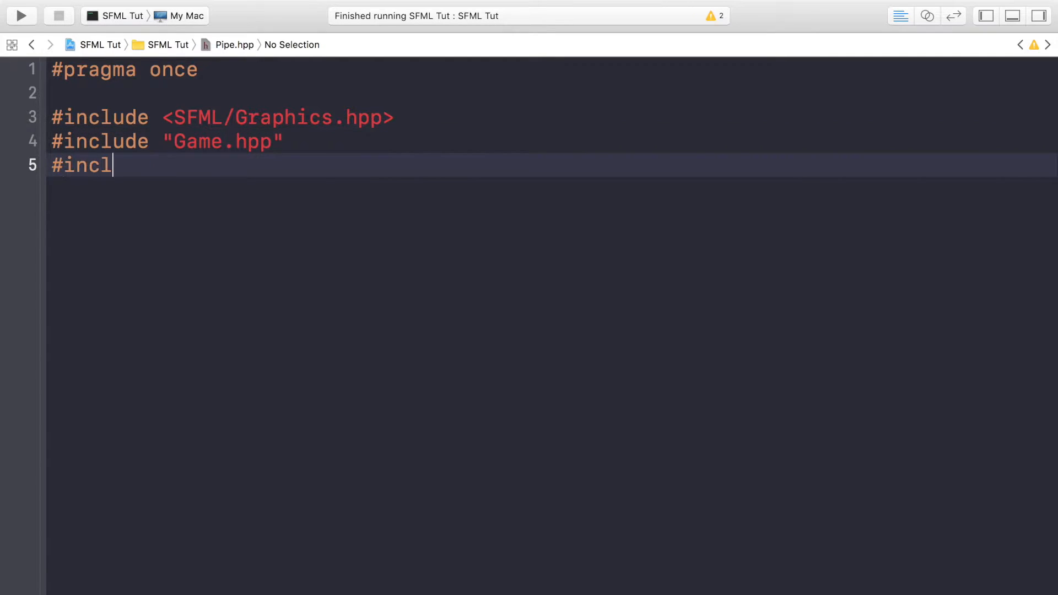
pyautogui.write('ude <vec')
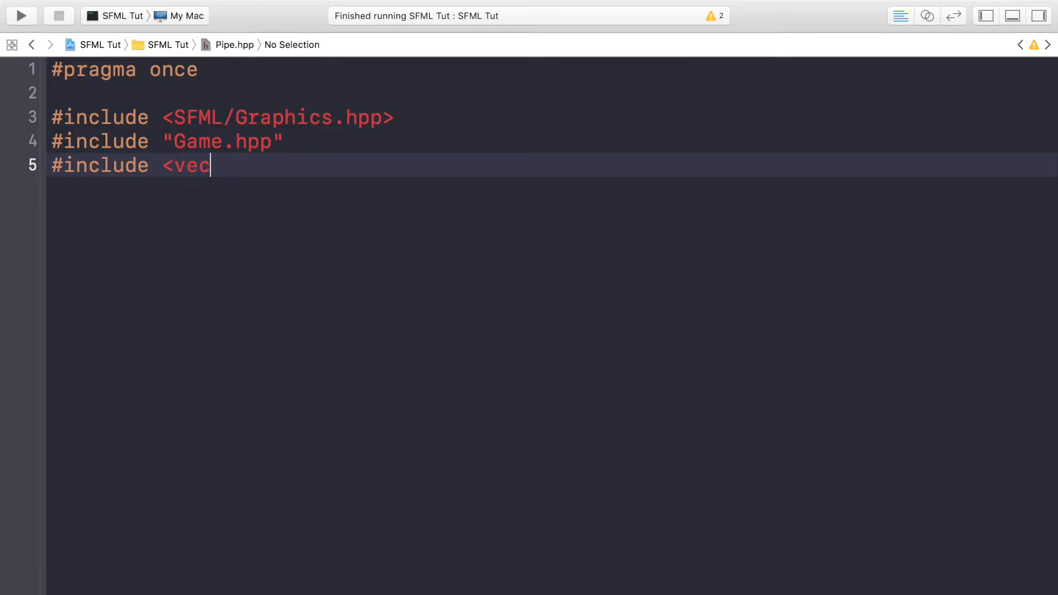
pyautogui.write('tor>')
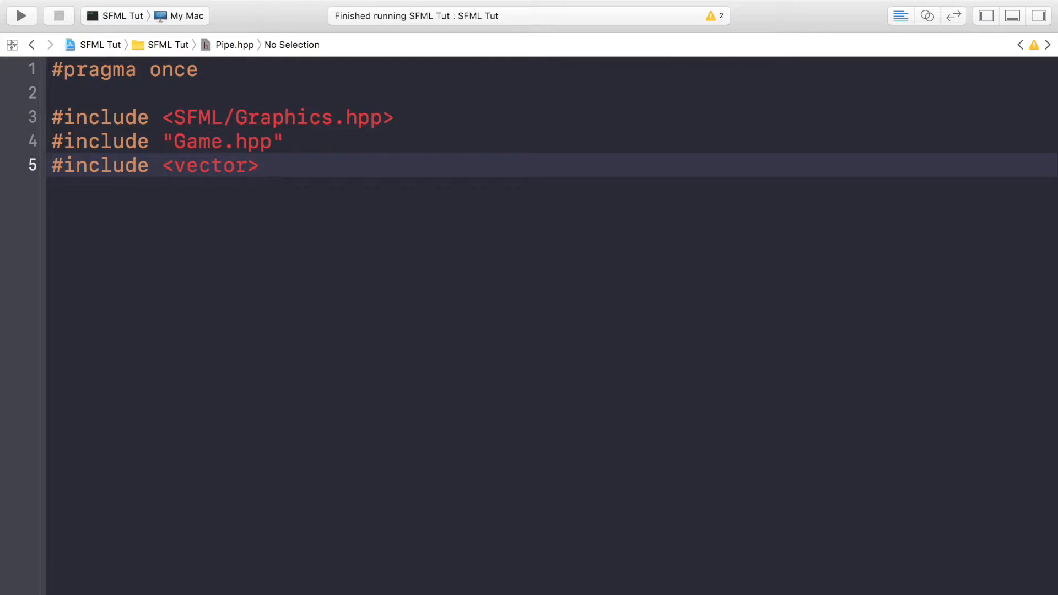
# Open namespace Sonar with a class Pipe and its public: section
pyautogui.write('namespace Sonar')
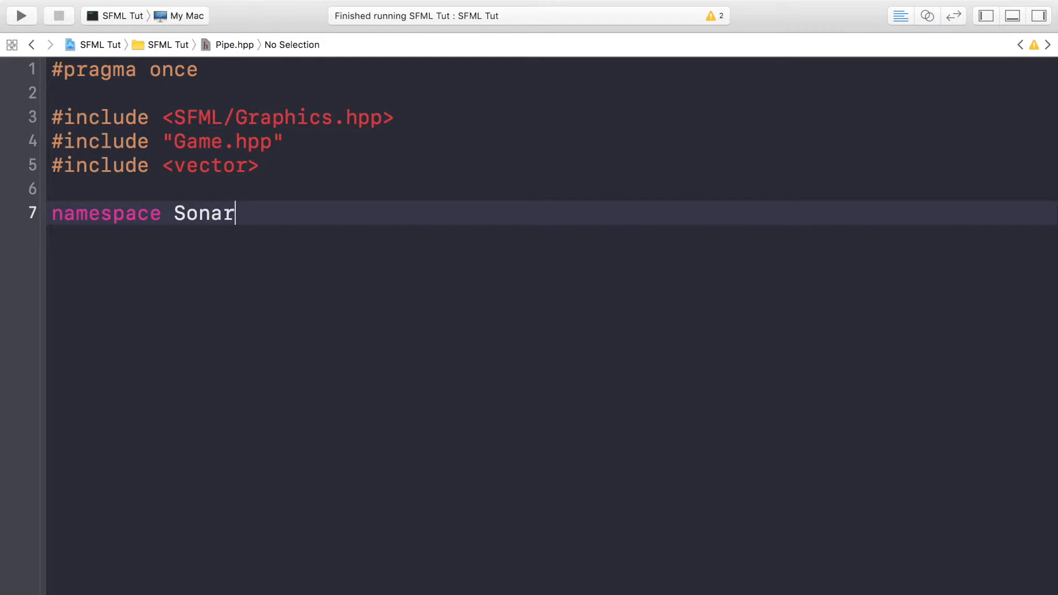
pyautogui.write('{')
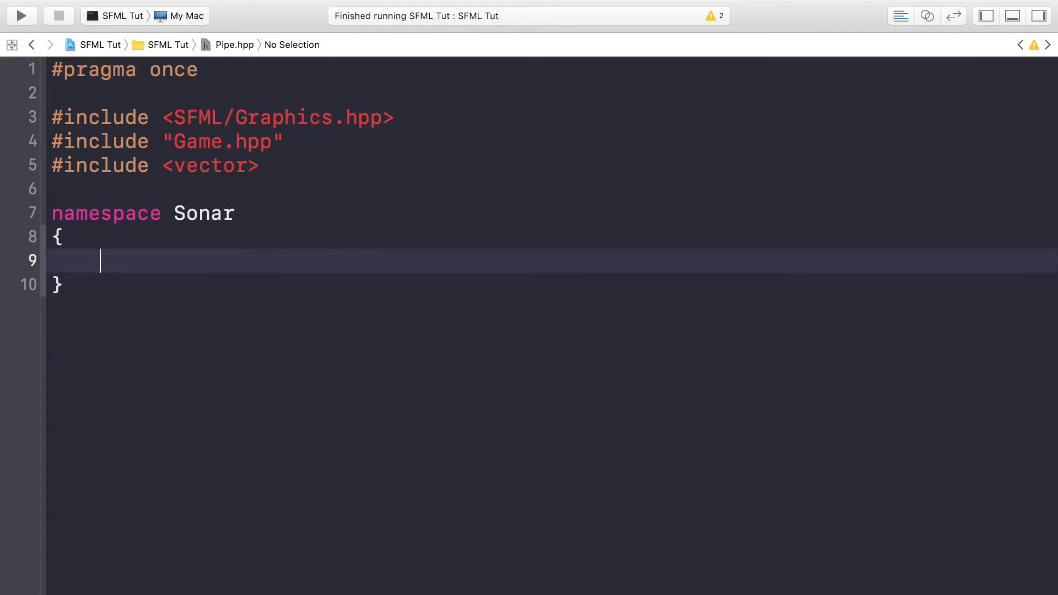
pyautogui.write('Cla')
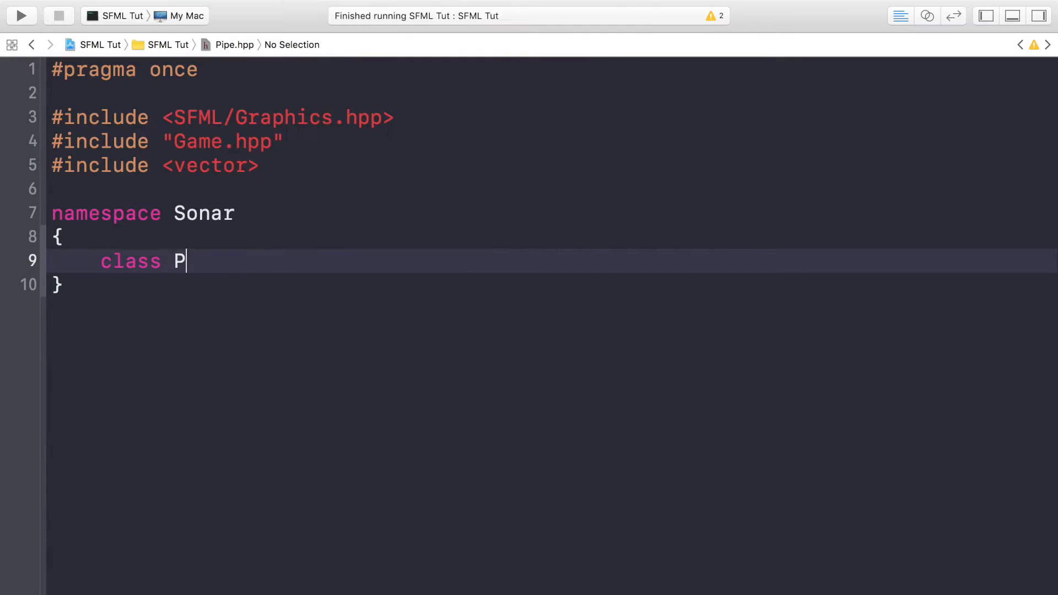
pyautogui.write('ipe')
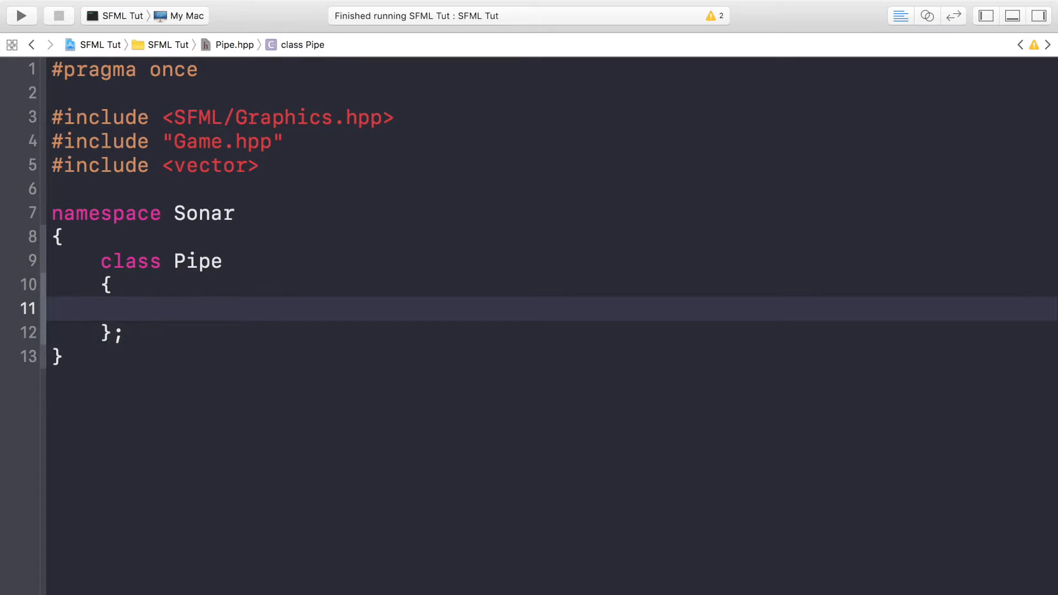
pyautogui.write('public:')
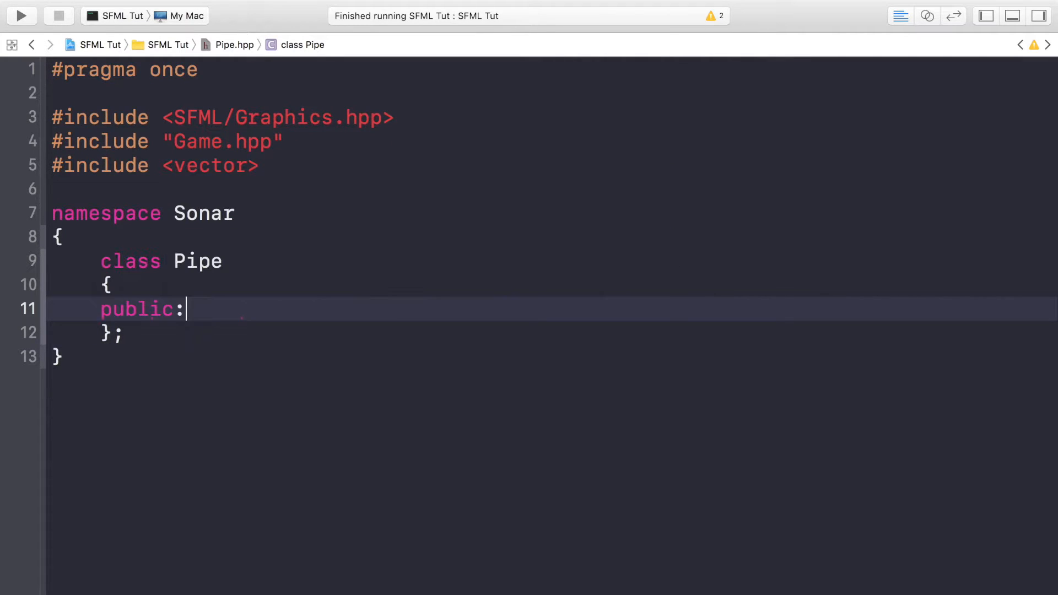
# Declare Pipe(GameDataRef data) and void DrawPipes() in the public section
pyautogui.write('P')
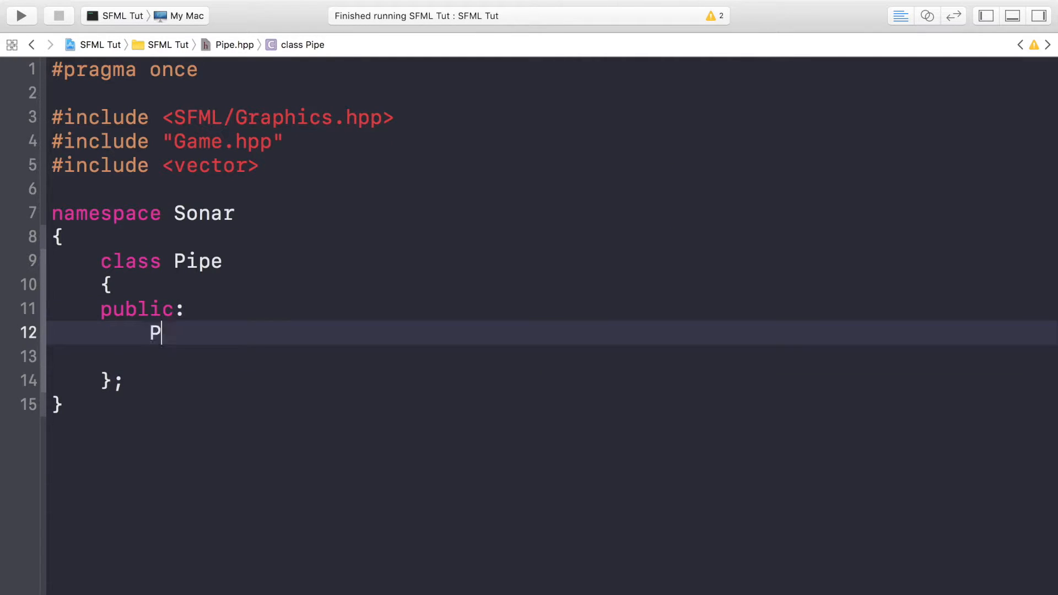
pyautogui.write('ipe();')
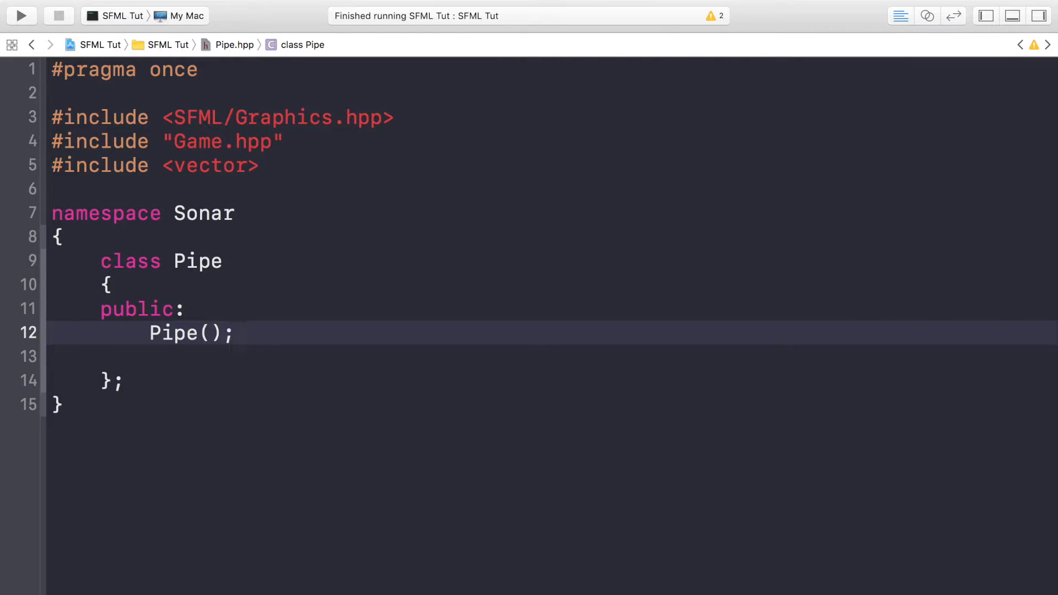
pyautogui.write('Game')
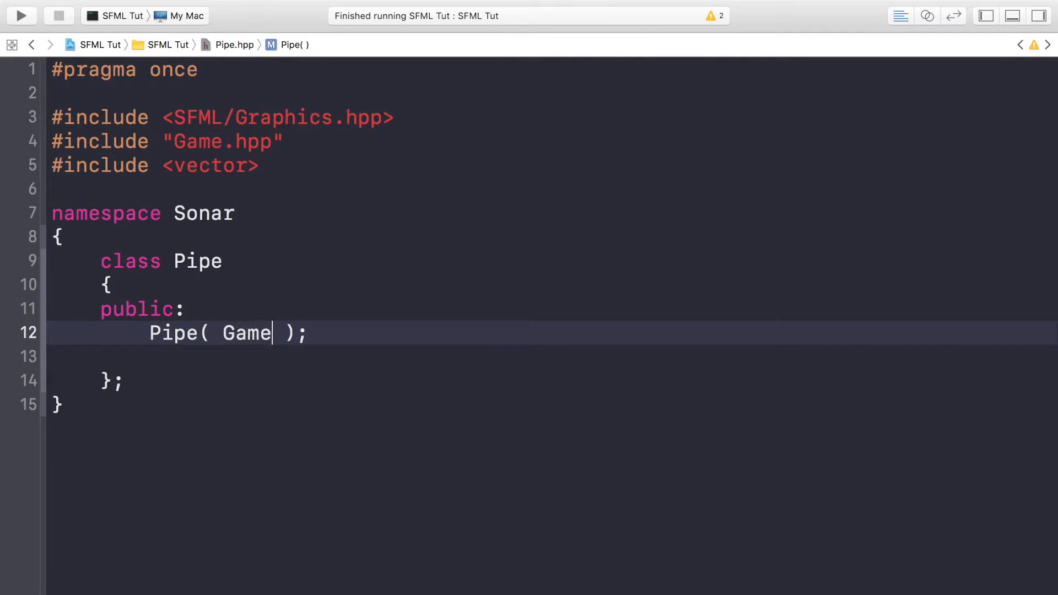
pyautogui.write('DataRef data')
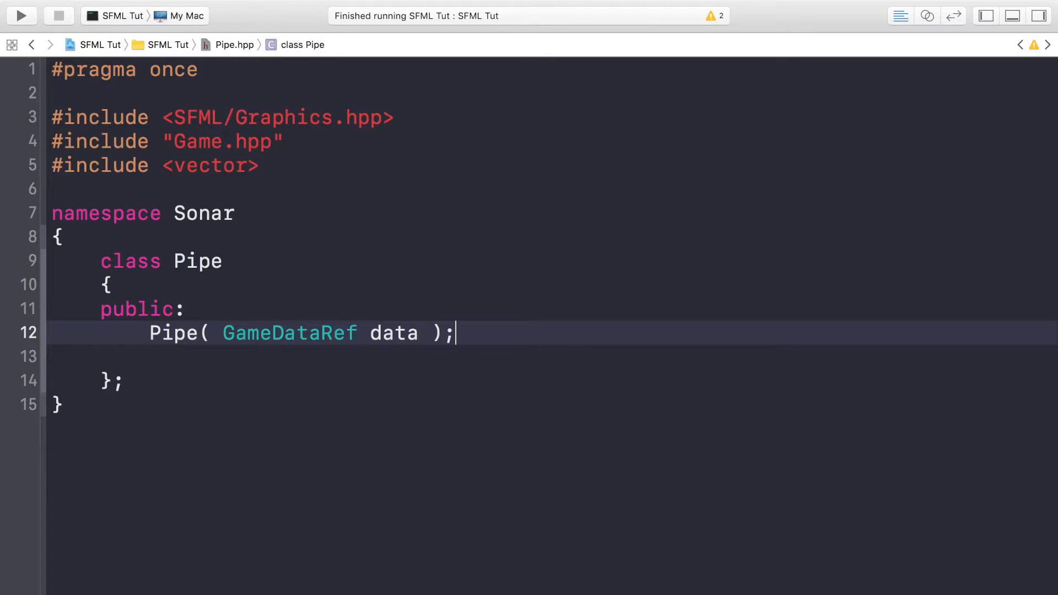
pyautogui.write('void')
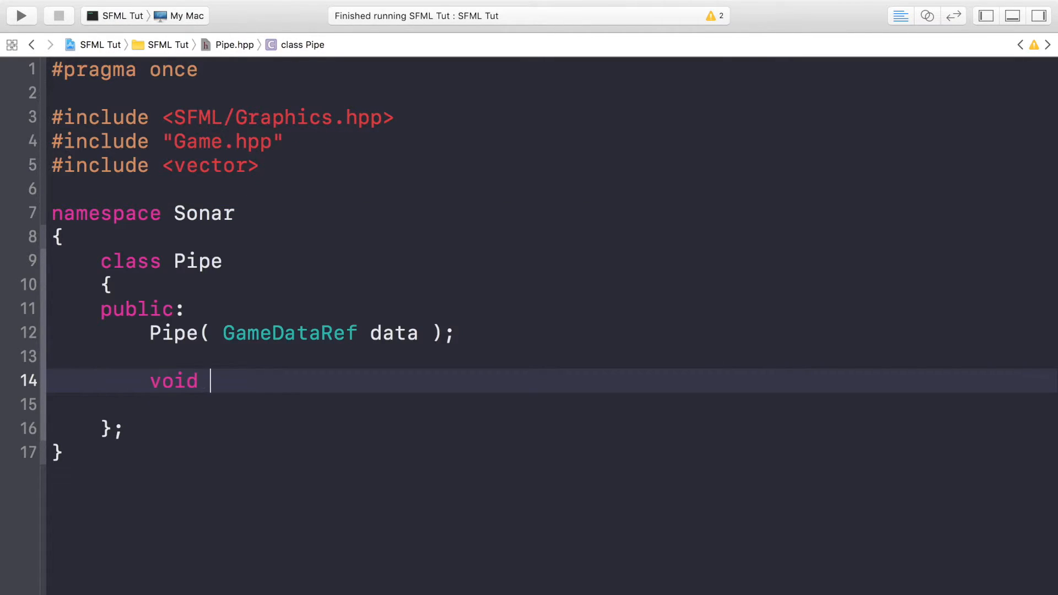
pyautogui.write('DrawPipe')
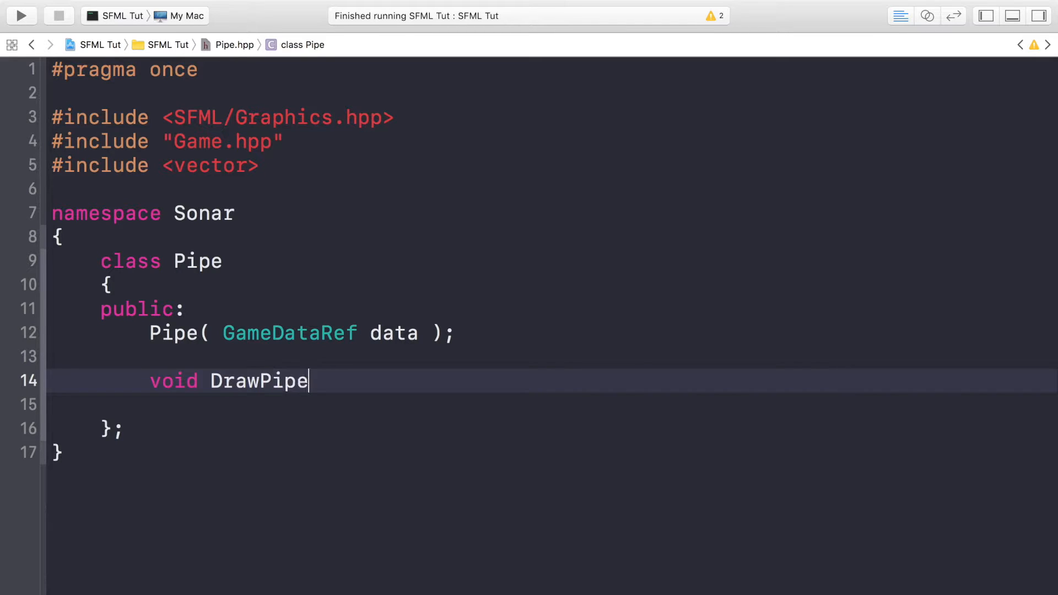
pyautogui.write('s();')
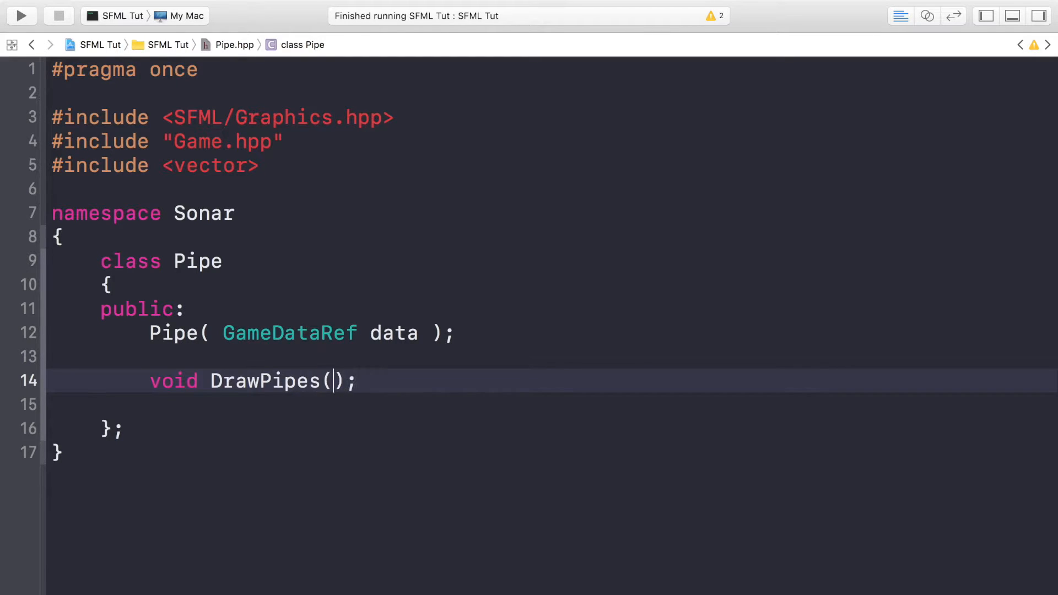
pyautogui.press('enter')
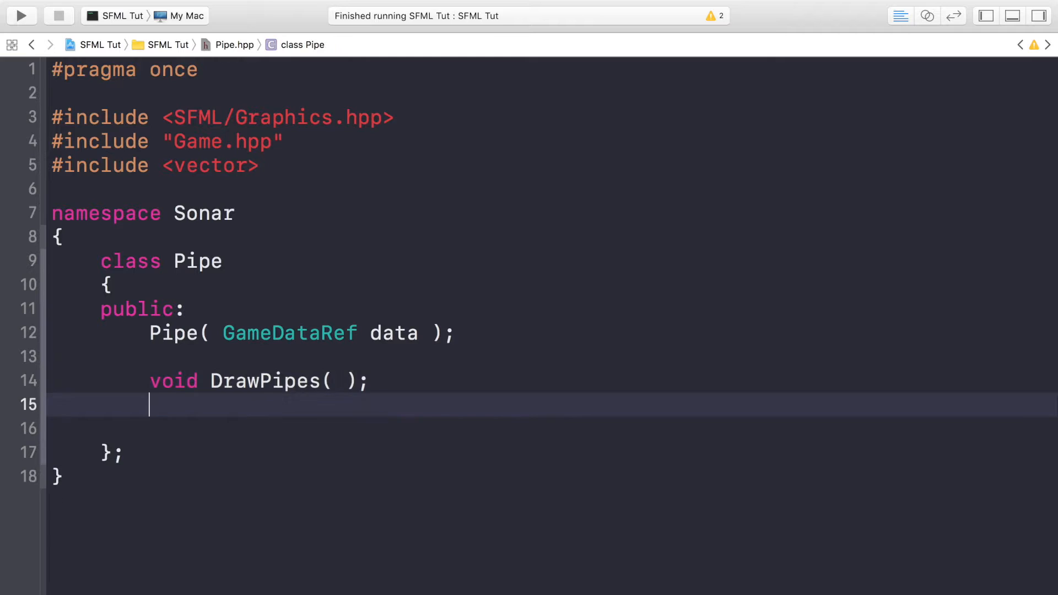
# Add private members GameDataRef _data and std::vector<sf::Sprite> pipeSprites to Pipe
pyautogui.write('private:')
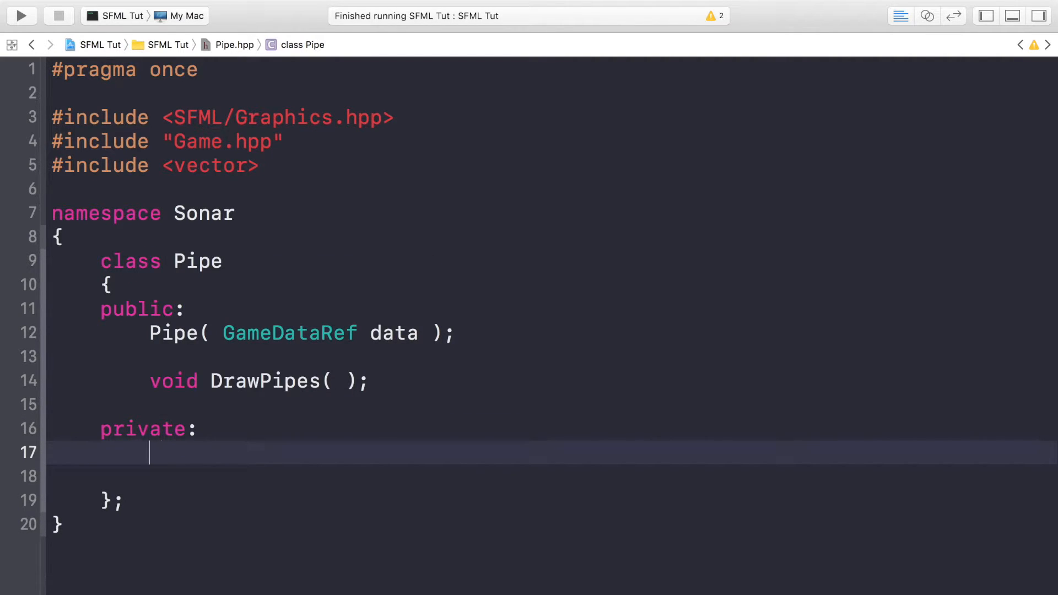
pyautogui.write('GameDataRef _data;')
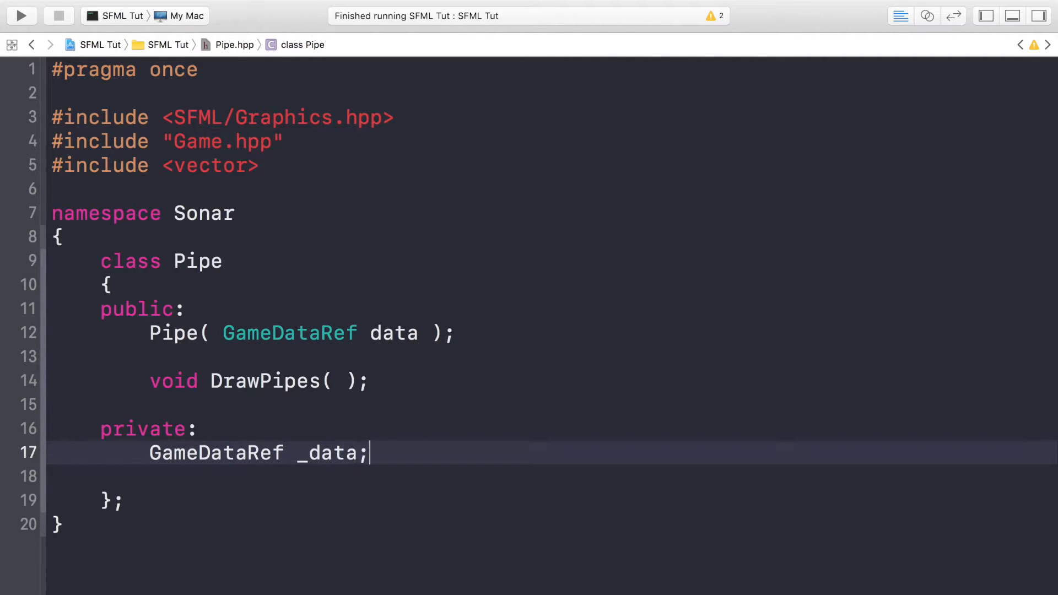
pyautogui.write('st')
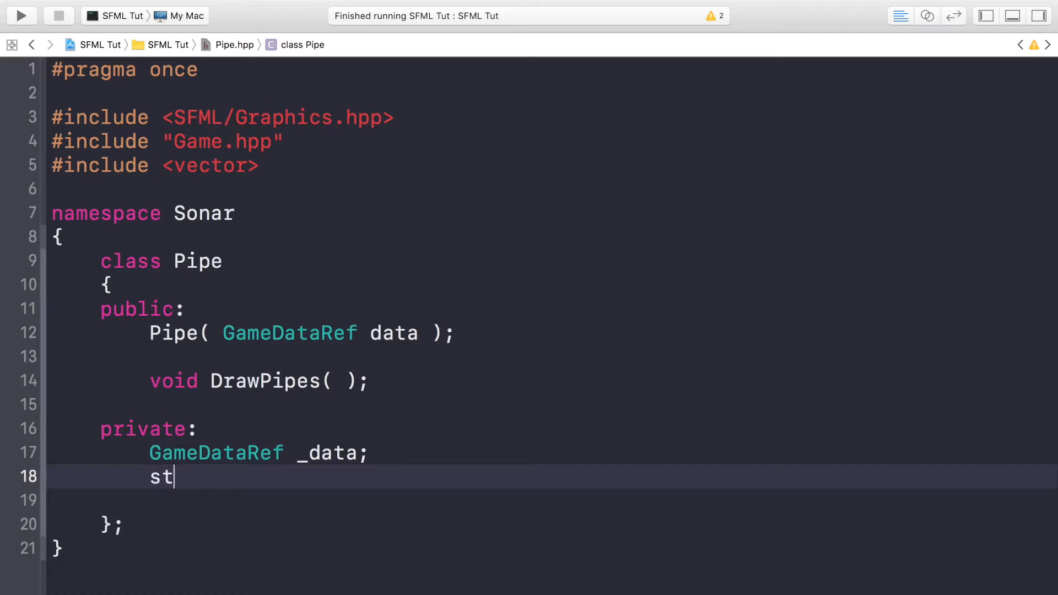
pyautogui.write('d::vector<sf>')
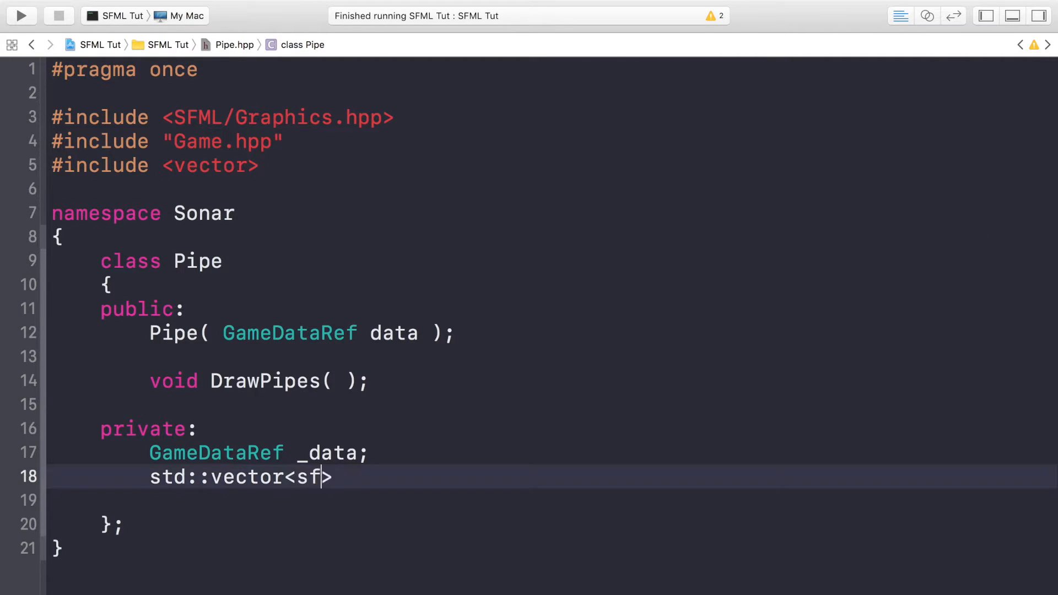
pyautogui.write('::Sprite')
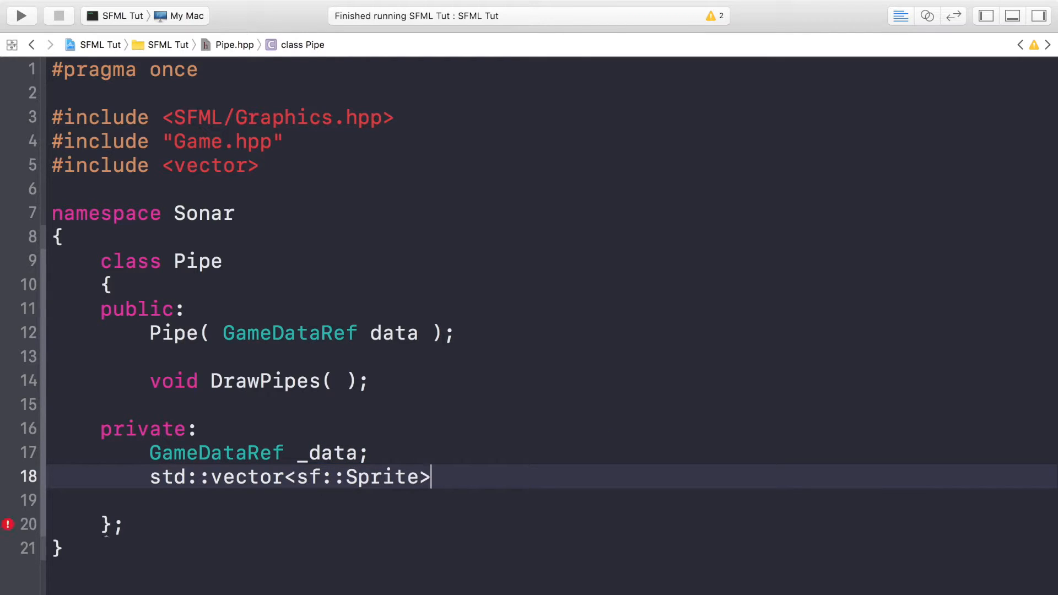
pyautogui.write('pipe')
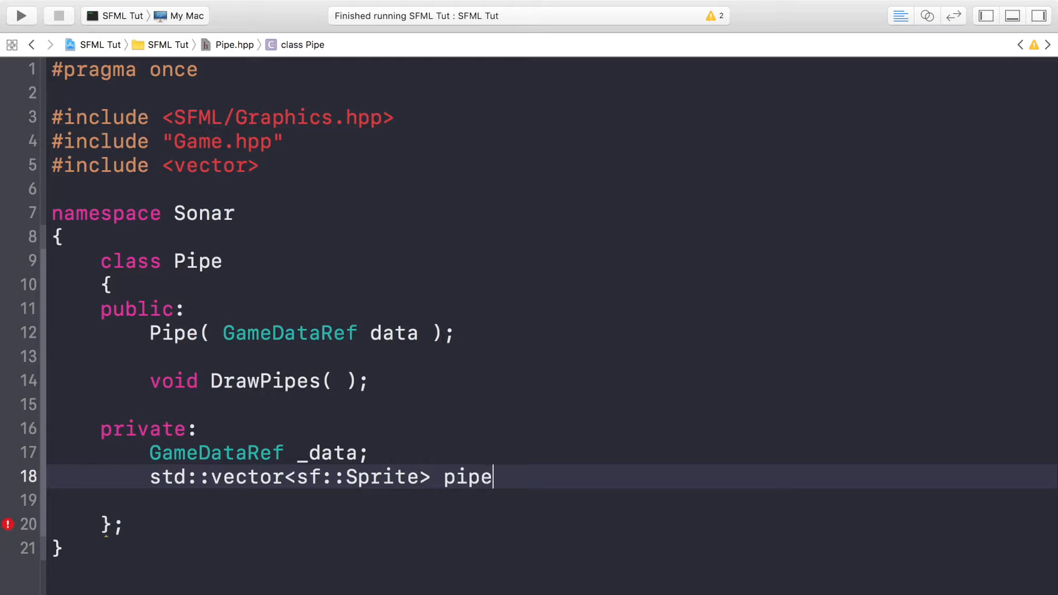
pyautogui.write('Sprites;')
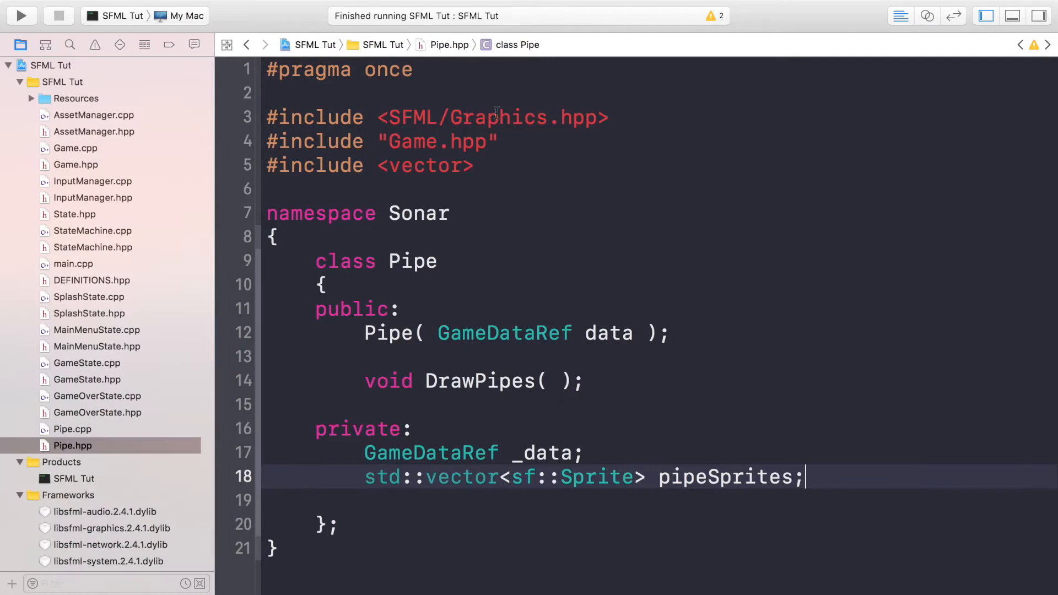
# Open Pipe.cpp and add an empty namespace Sonar block below the include
pyautogui.click(72, 429)
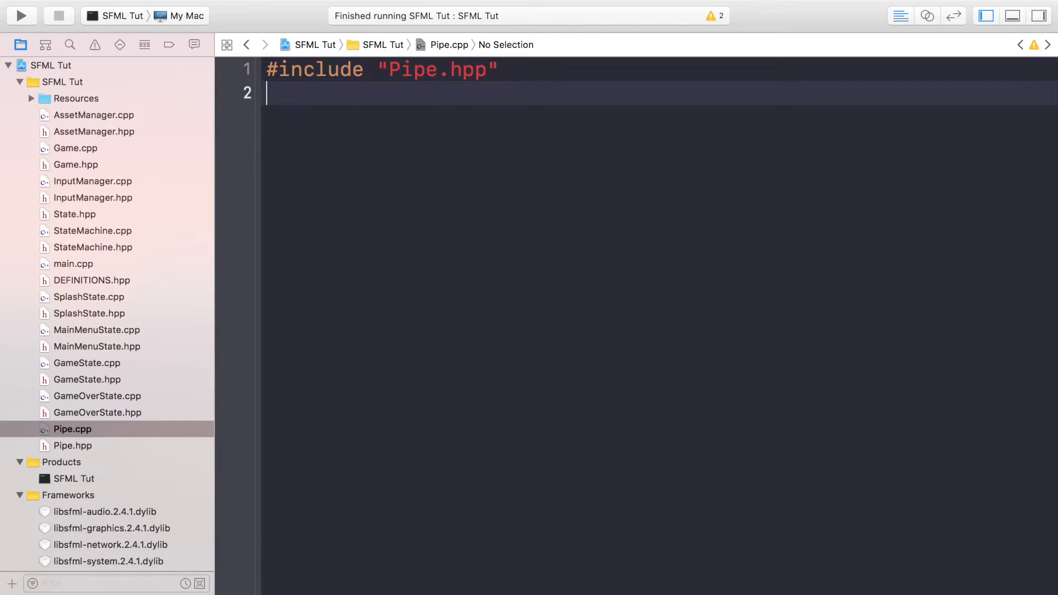
pyautogui.write('na')
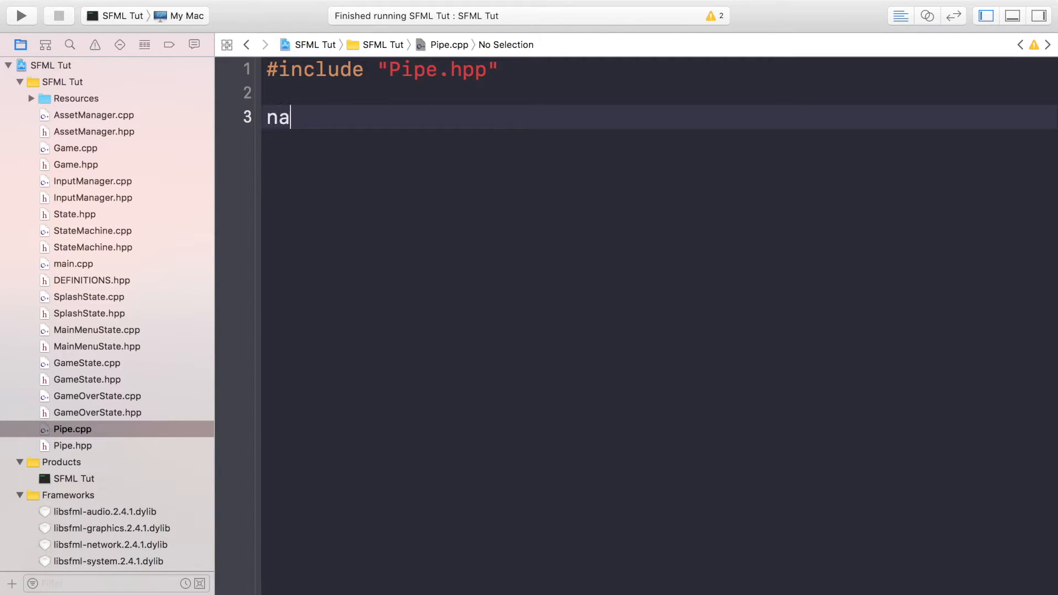
pyautogui.write('mespace Sio')
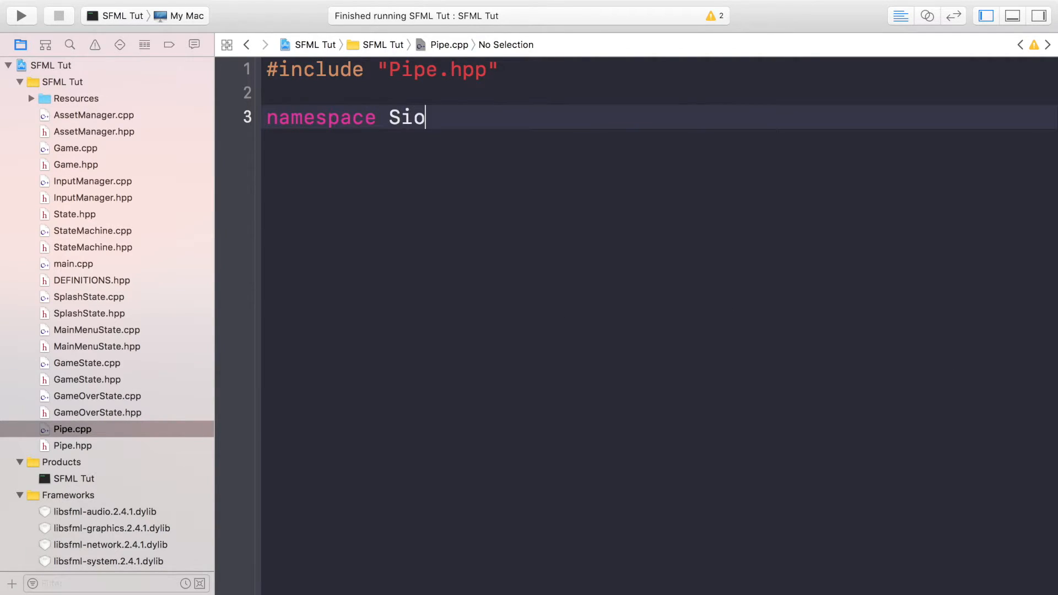
pyautogui.write('nar')
pyautogui.write('{')
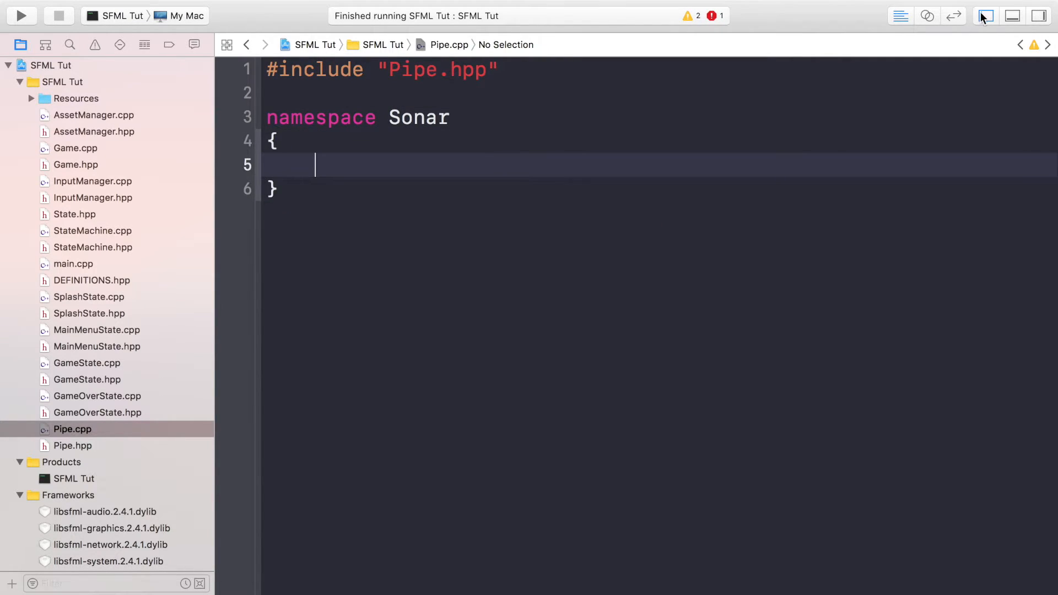
# Define Pipe::Pipe(GameDataRef data) : _data(data) and an empty Pipe::DrawPipes()
pyautogui.click(985, 15)
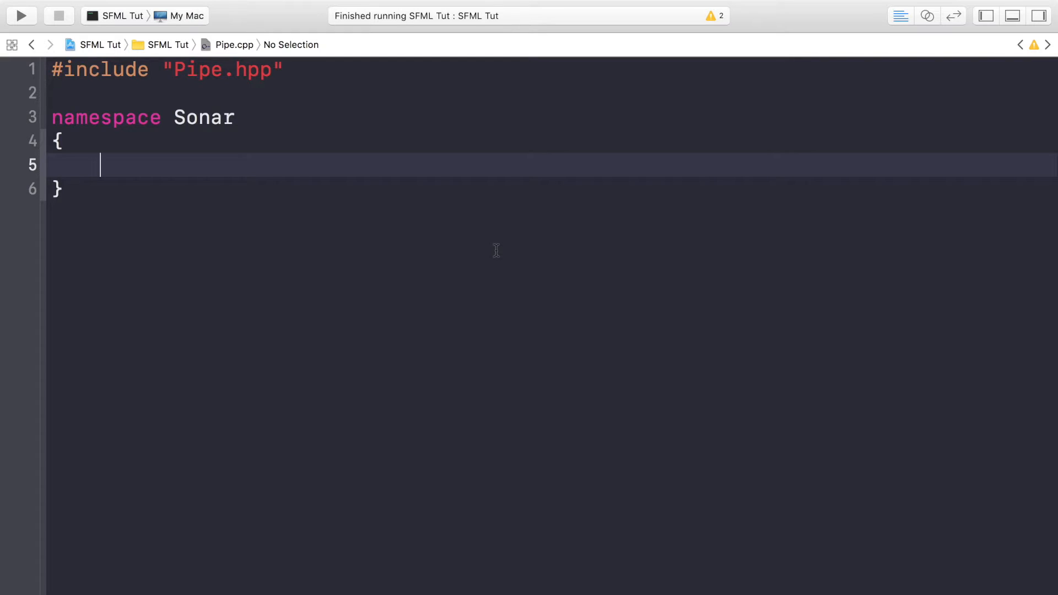
pyautogui.write('Pipe::Pipe')
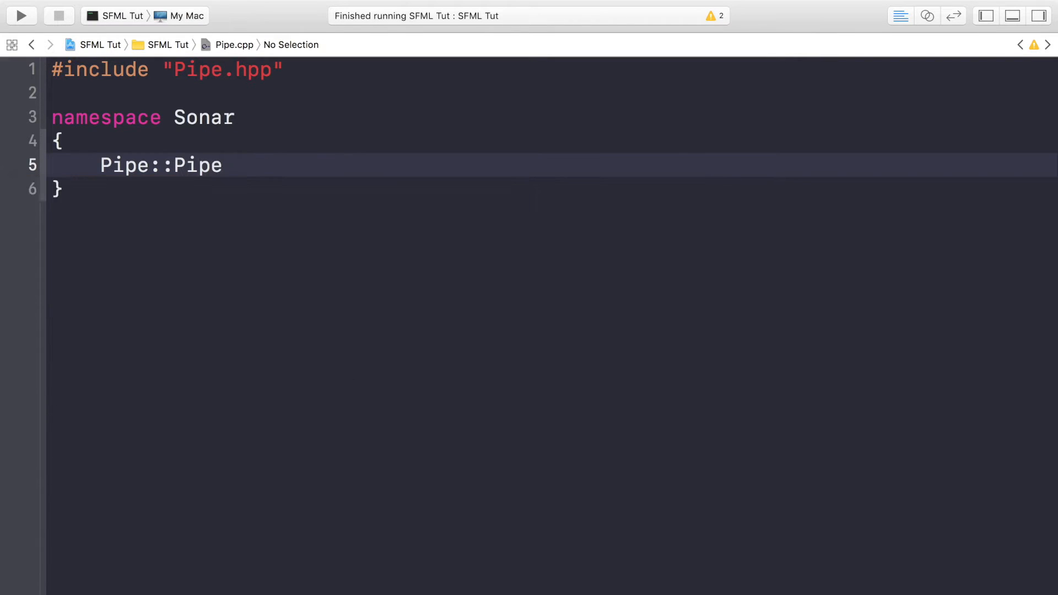
pyautogui.write('(')
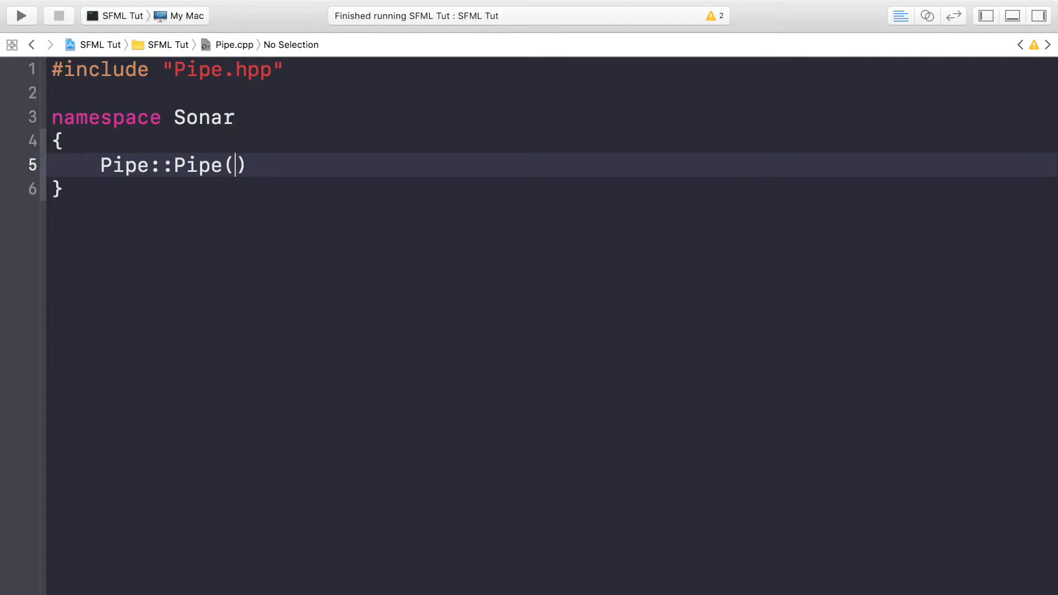
pyautogui.write('GameDataRef data')
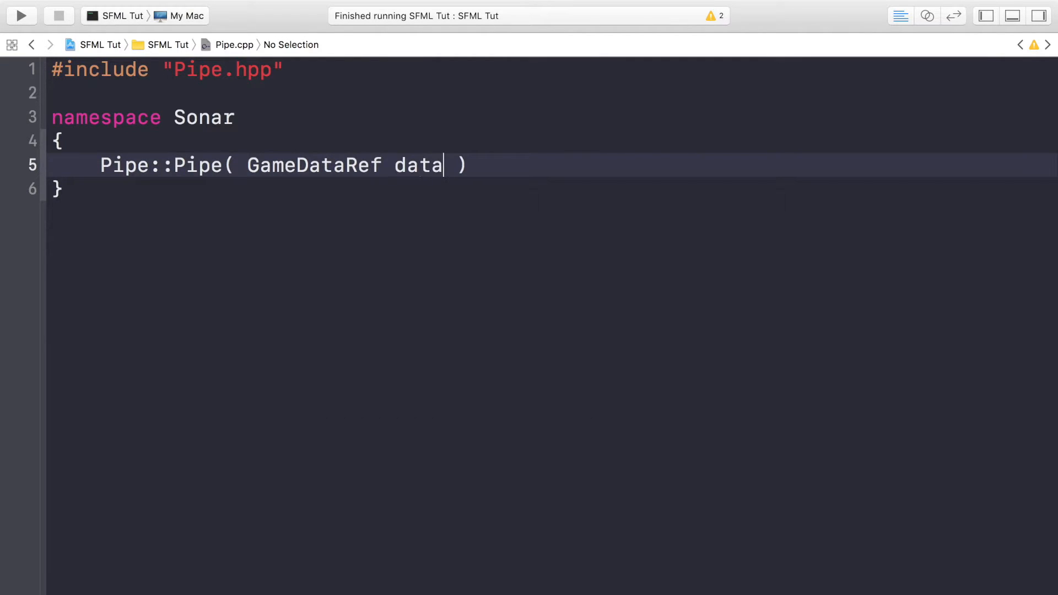
pyautogui.write(':')
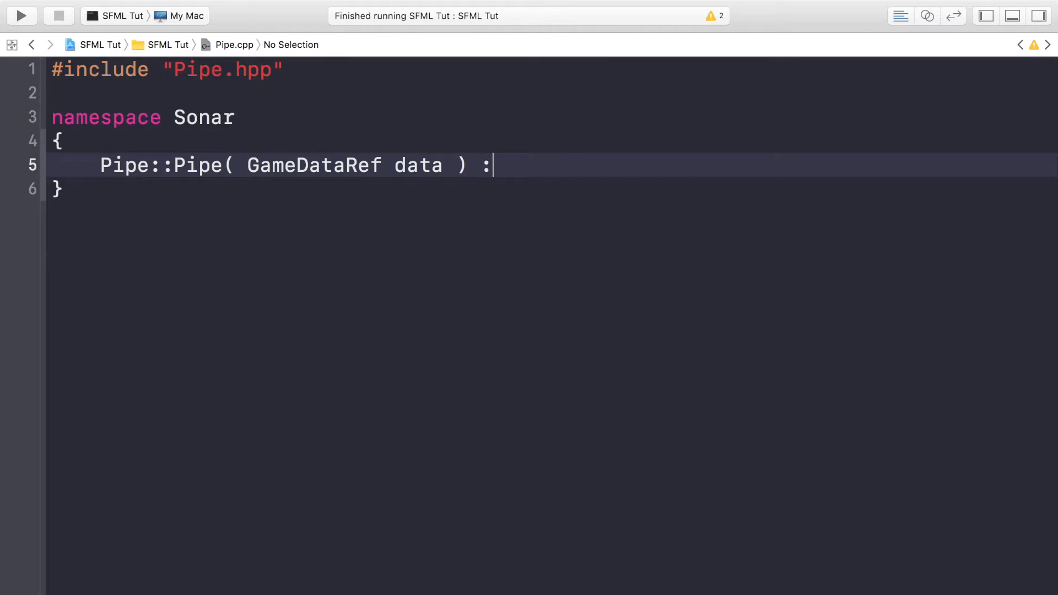
pyautogui.write('_data(')
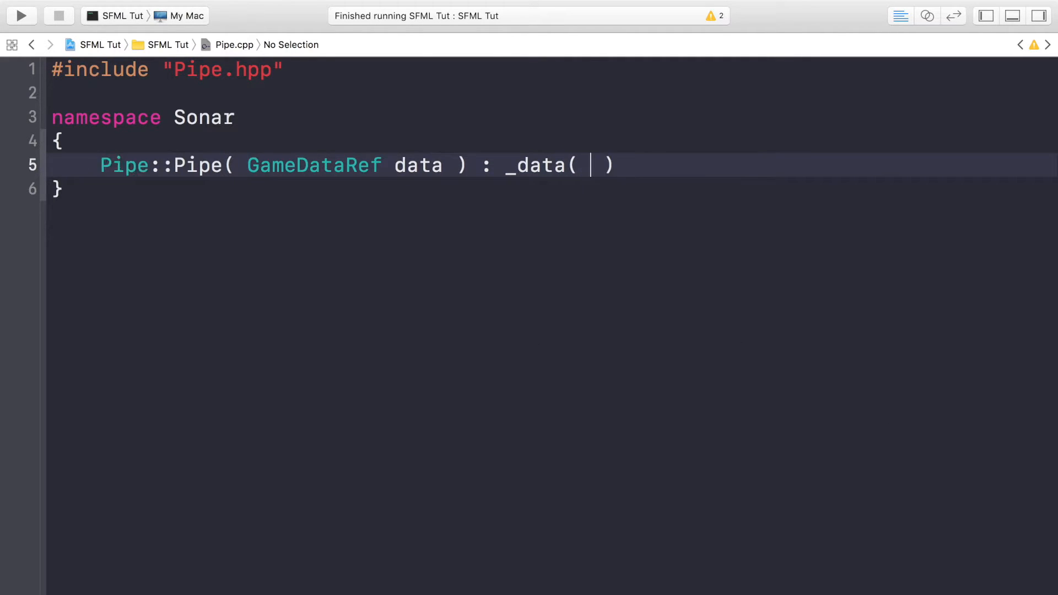
pyautogui.write('data')
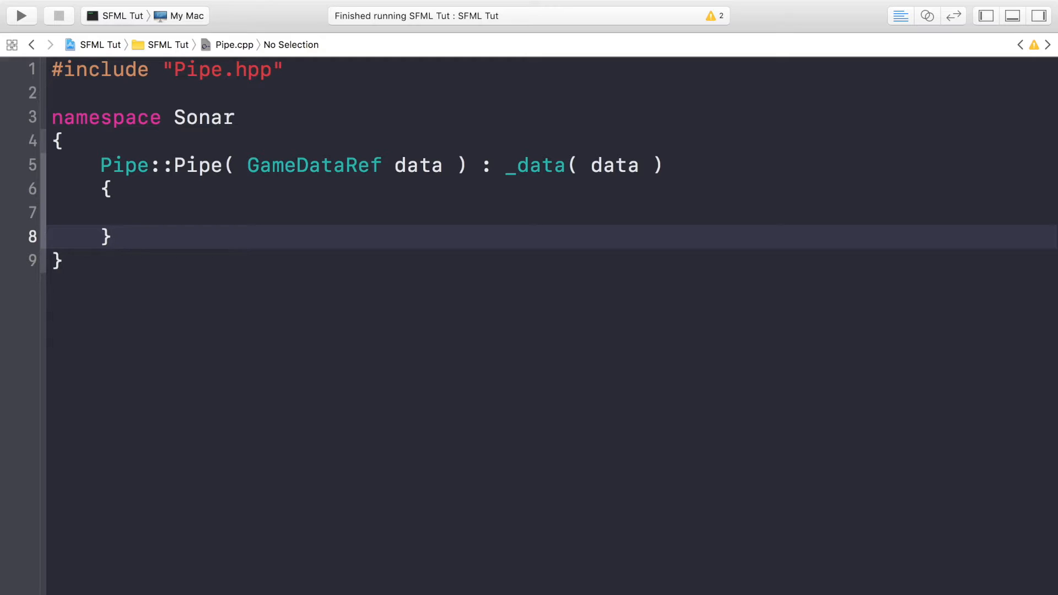
pyautogui.write('void Pipe::DrawPipes(')
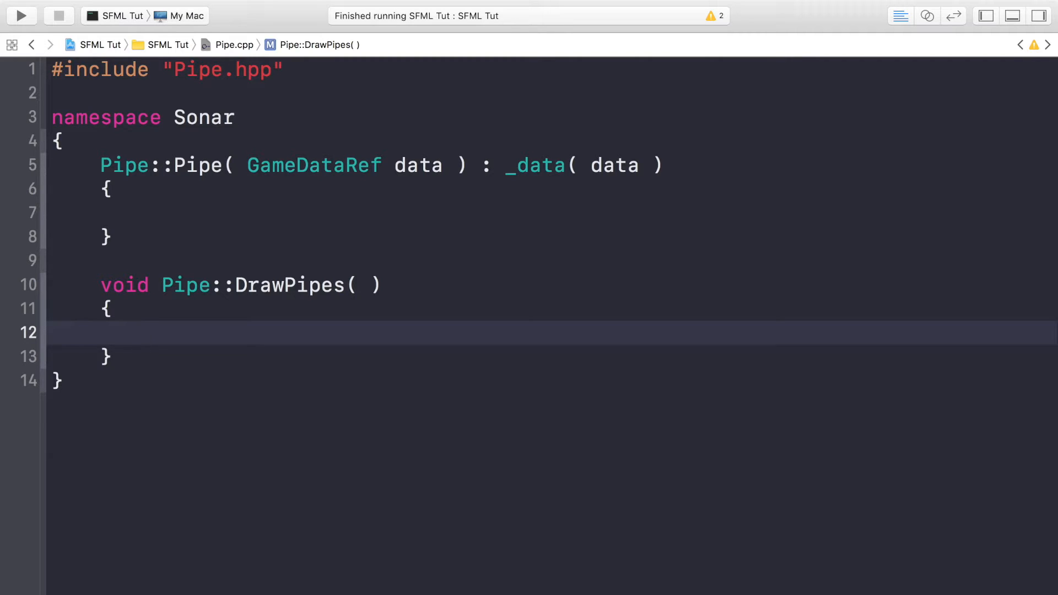
# In DrawPipes, loop i over pipeSprites.size() drawing pipeSprites.at(i) to _data->window
pyautogui.write('for (')
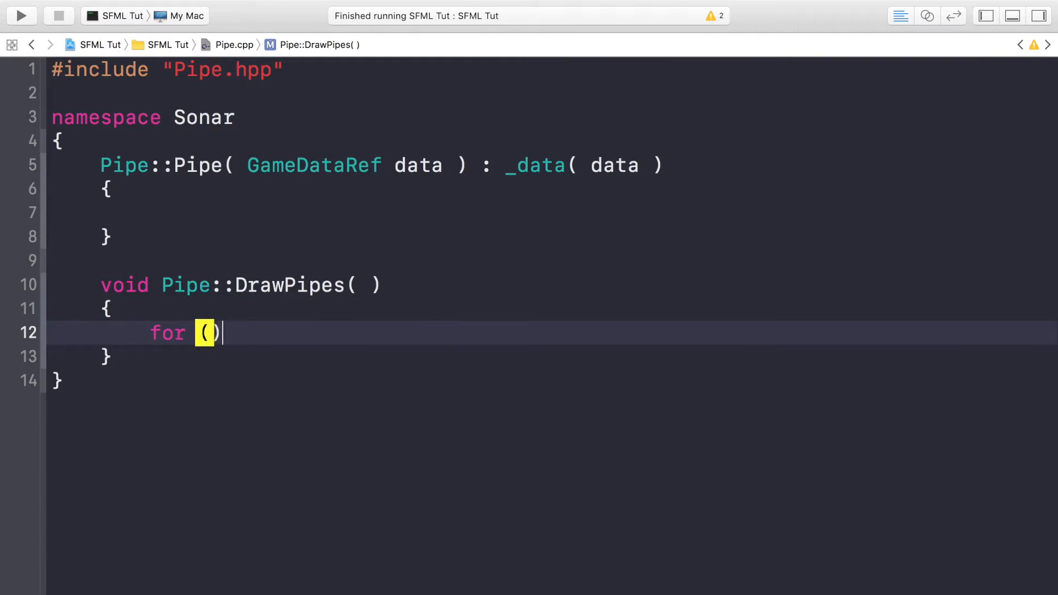
pyautogui.write('unsigned short i')
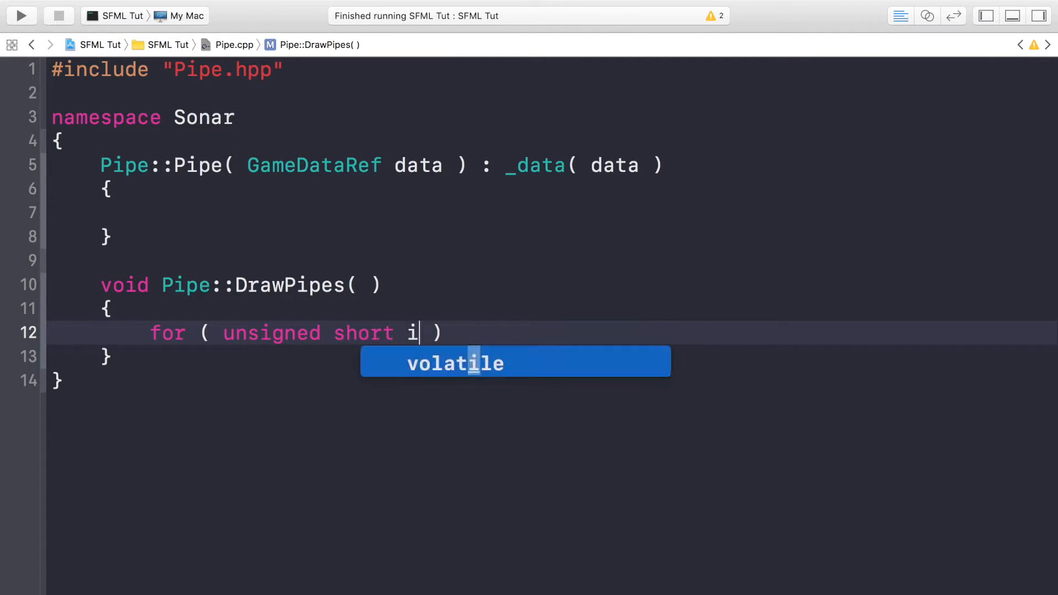
pyautogui.write('nt i = 0; i <')
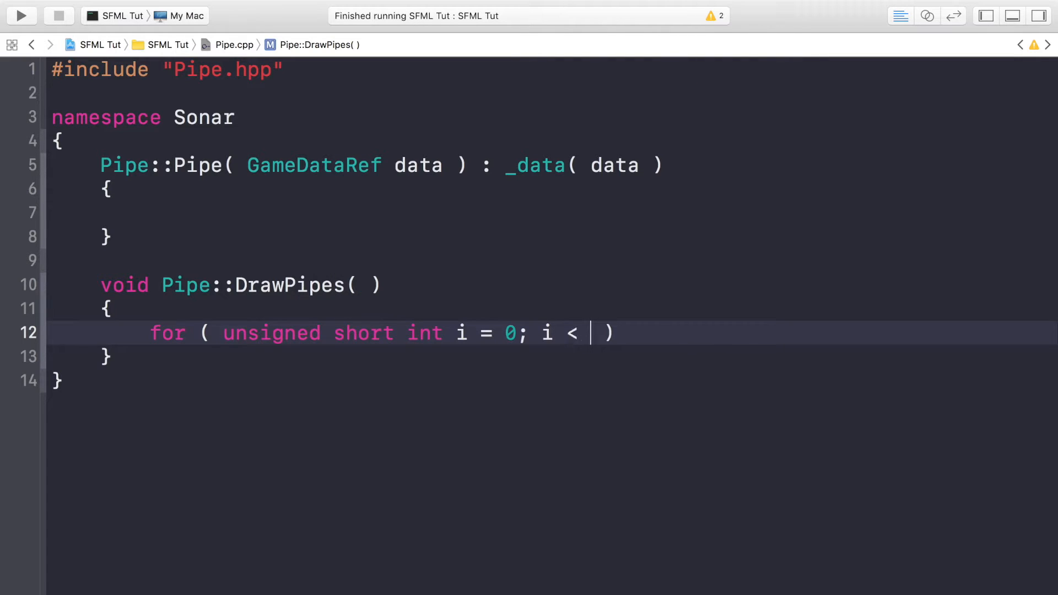
pyautogui.write('pipeSprites')
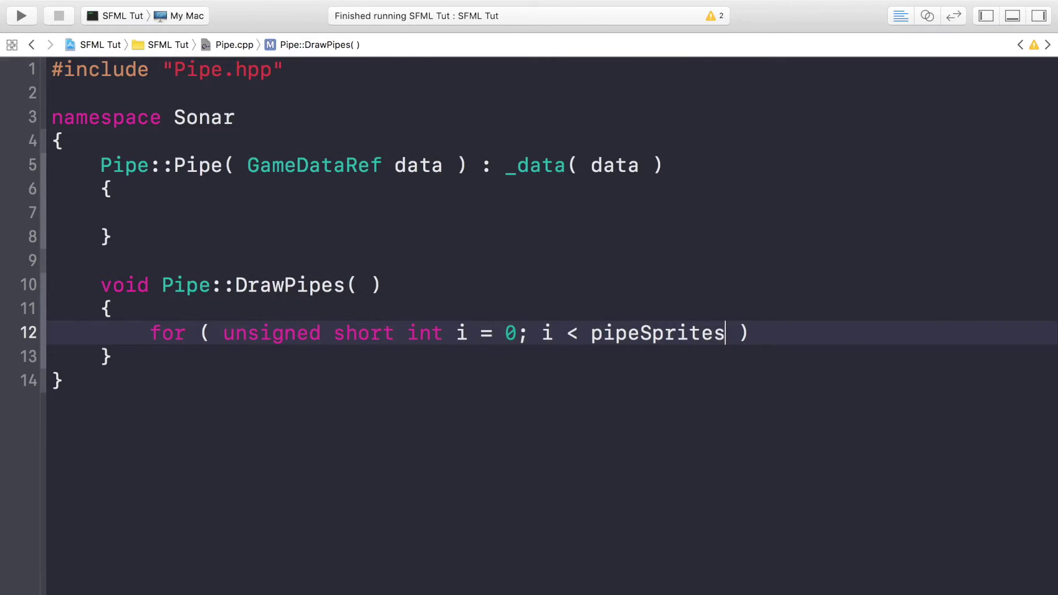
pyautogui.write('.size( )')
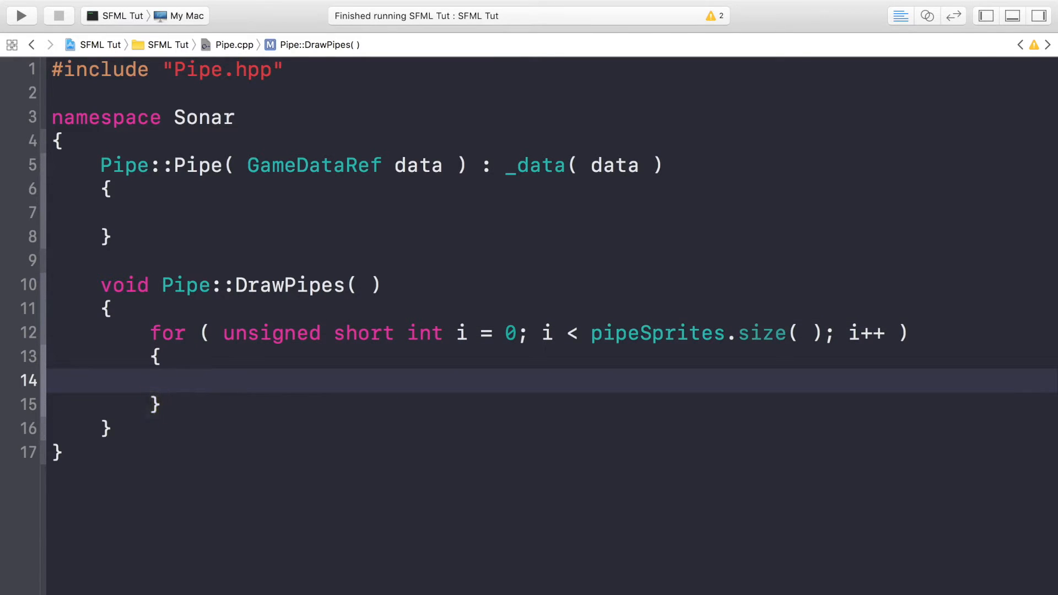
pyautogui.write('_da')
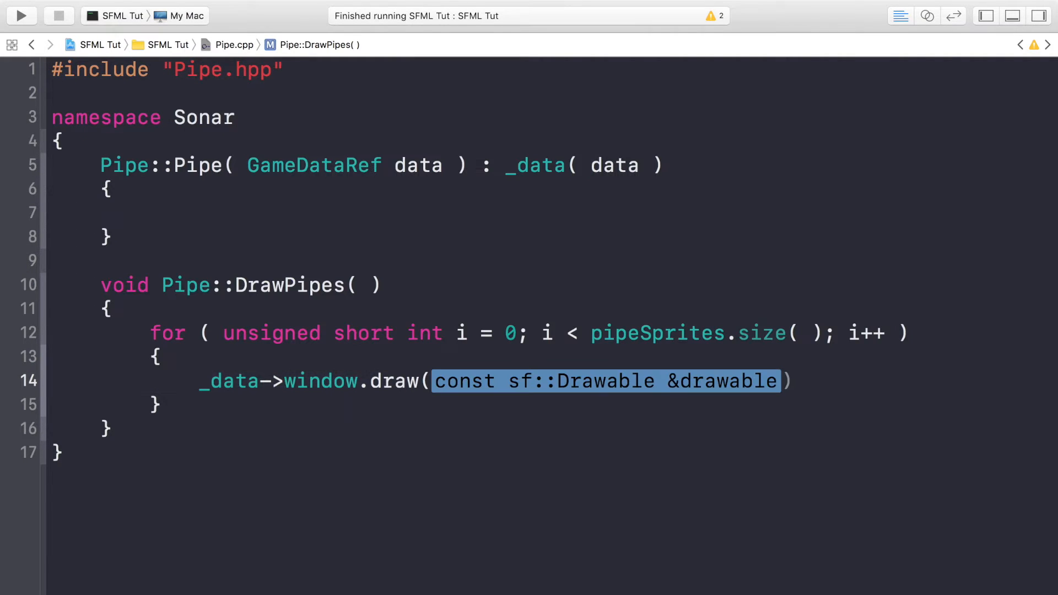
pyautogui.press('Delete')
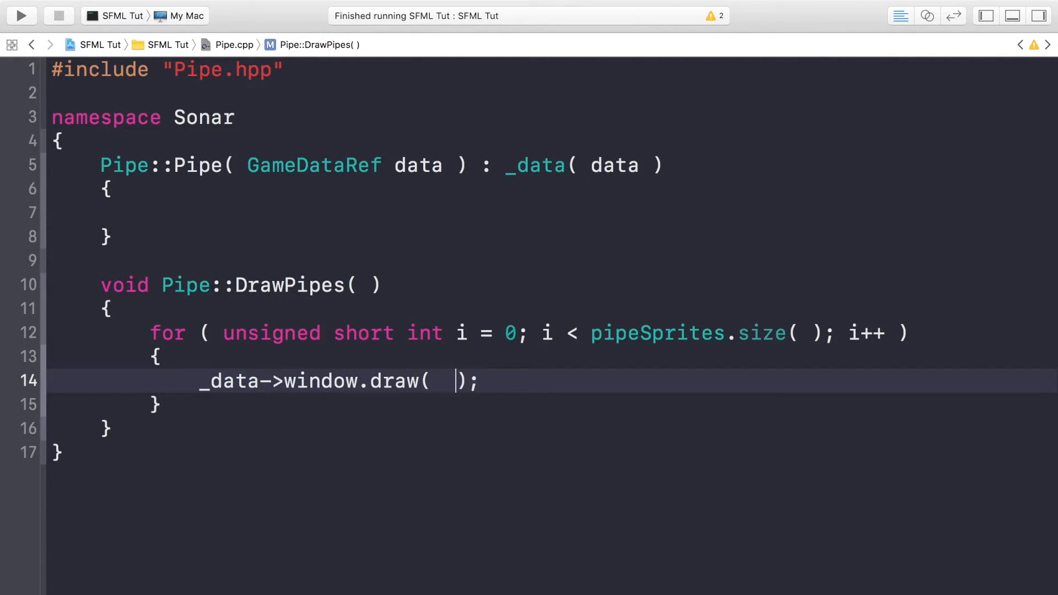
pyautogui.write('p')
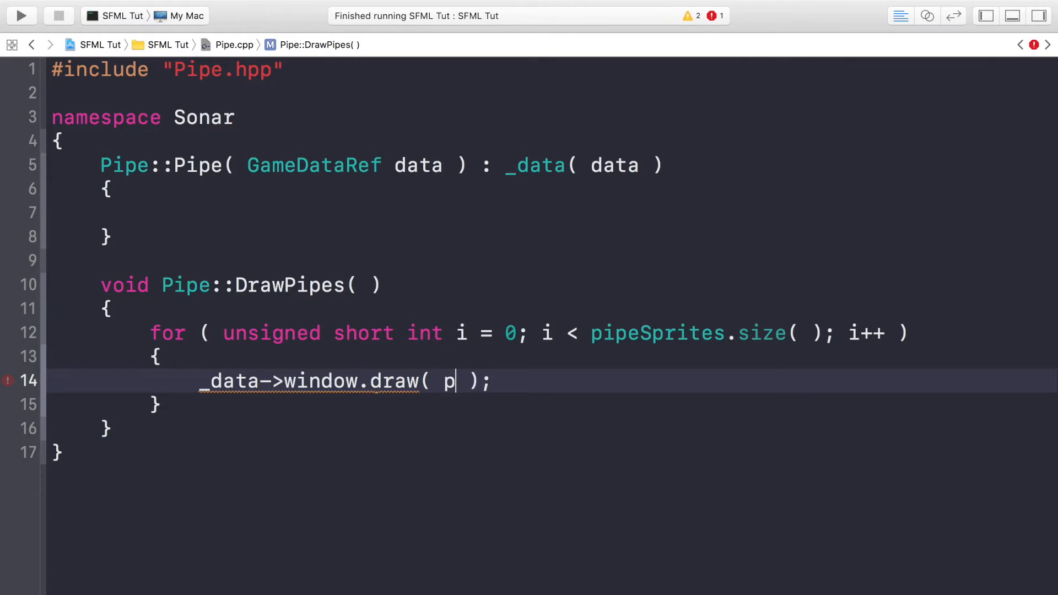
pyautogui.write('ipeSprites.at( i')
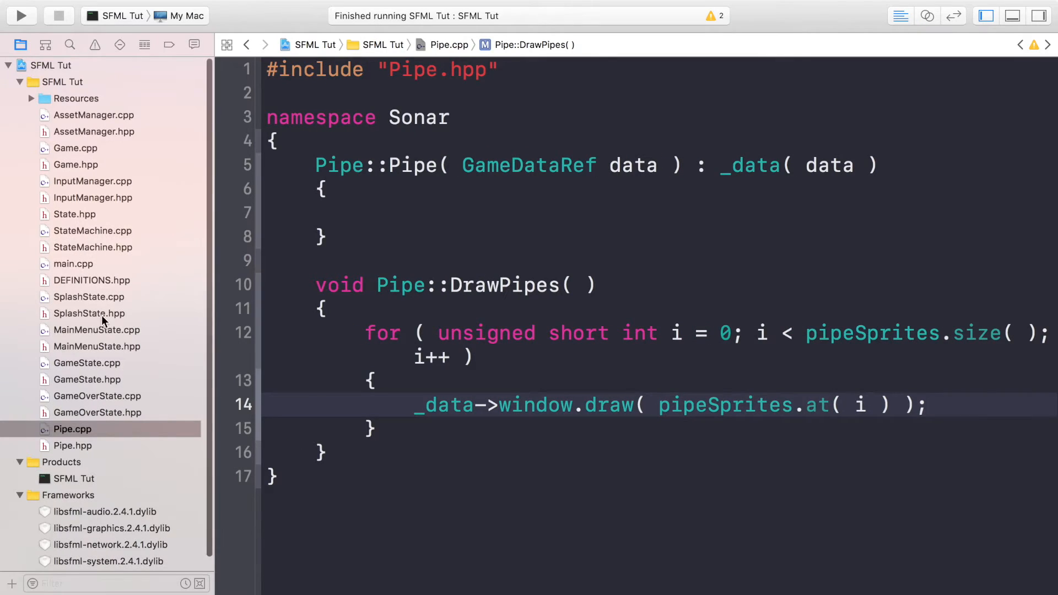
# In GameState.hpp, include "Pipe.hpp" and add a private Pipe *pipe member
pyautogui.click(87, 380)
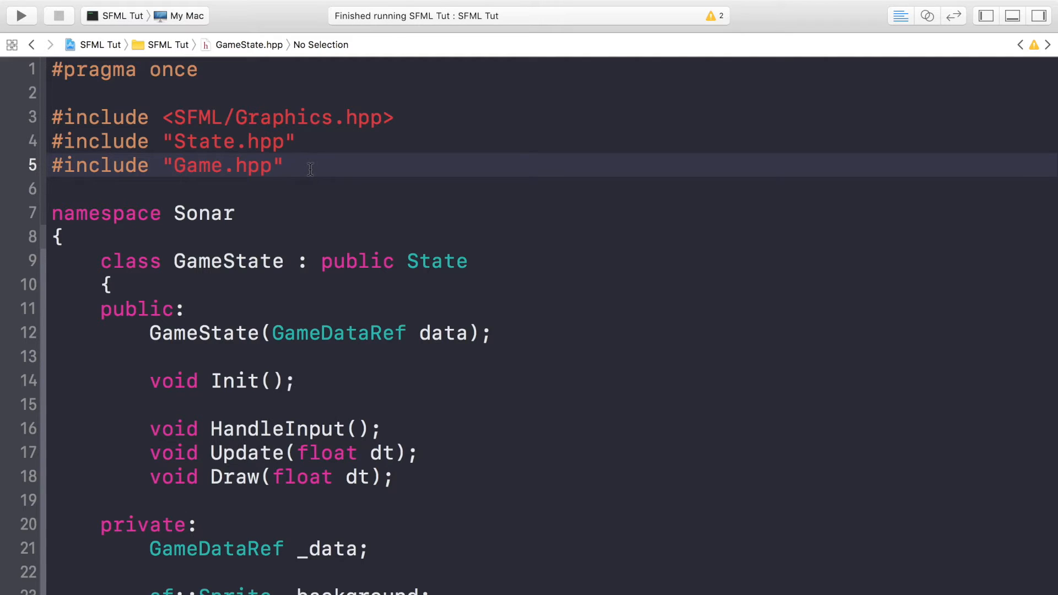
pyautogui.write('#in')
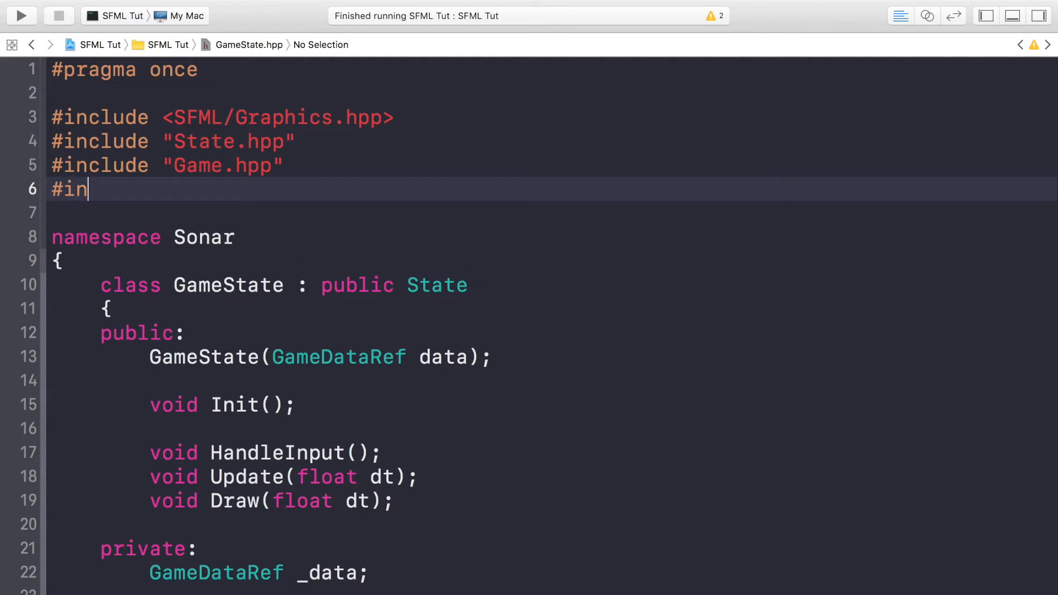
pyautogui.write('clude "P"')
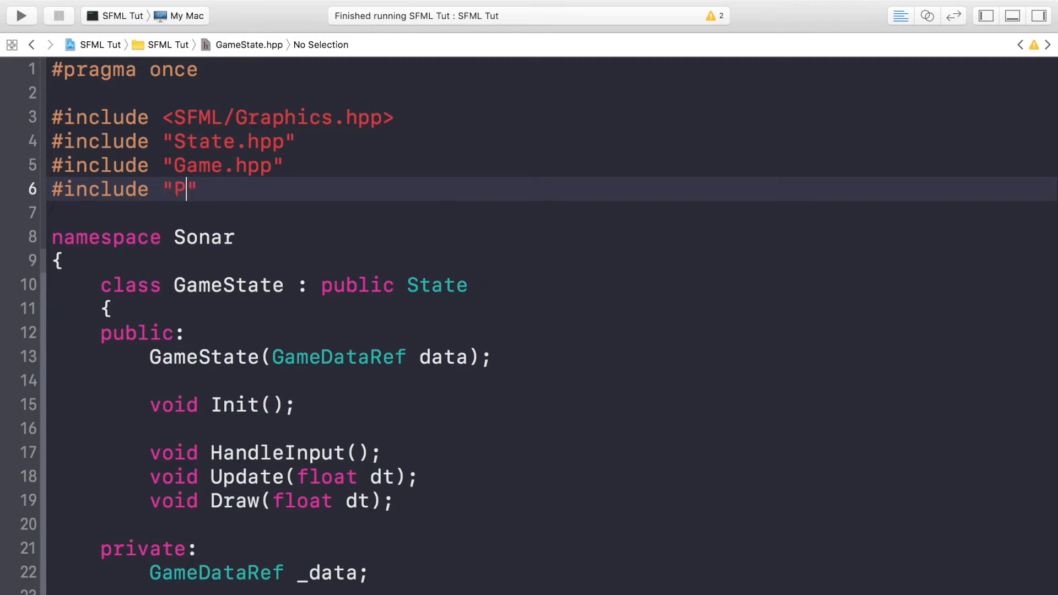
pyautogui.write('ipe.hpp')
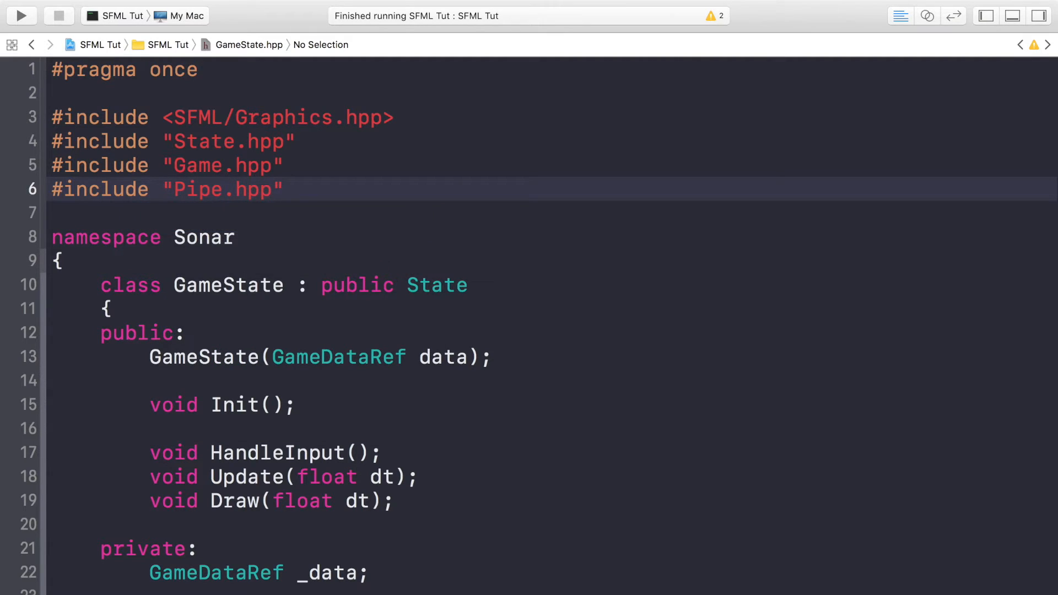
pyautogui.scroll(-3)
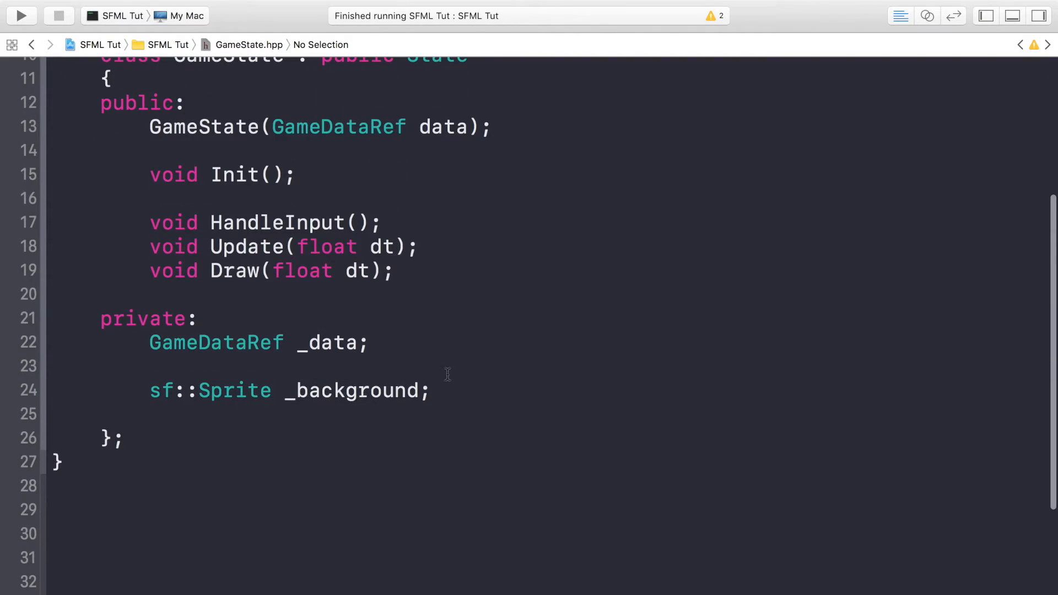
pyautogui.write('Pipe *pip')
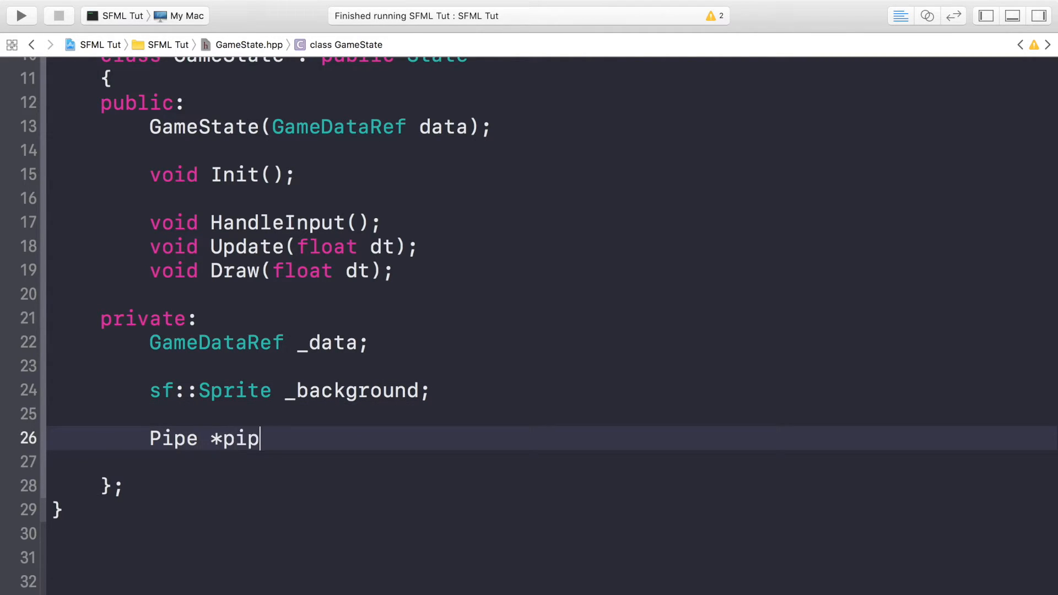
pyautogui.write('e;')
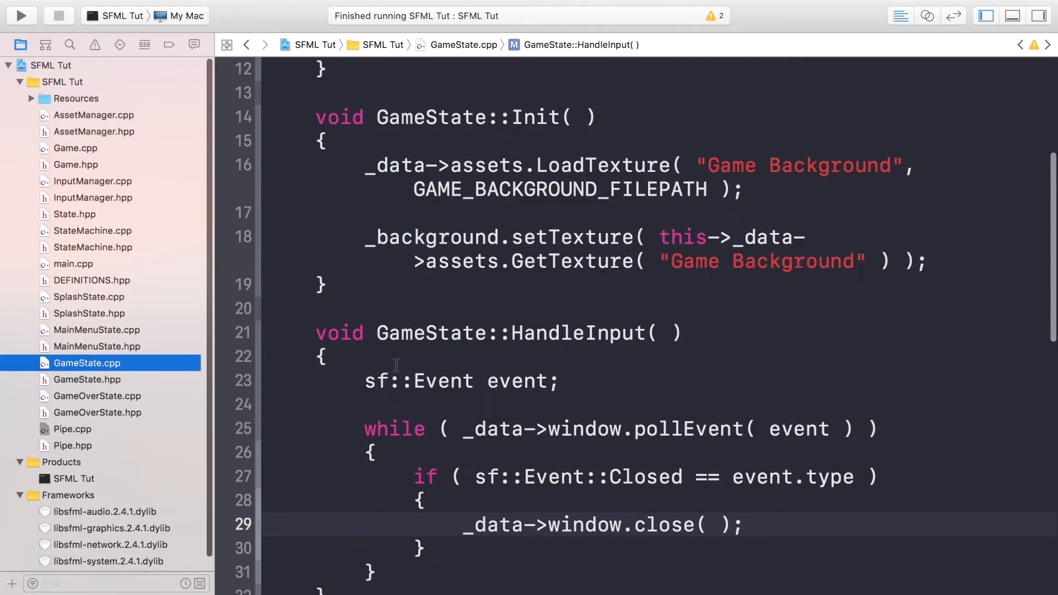
# Rename the copied LoadTexture line's texture from Game Background to "Pipe Up"
pyautogui.scroll(-3)
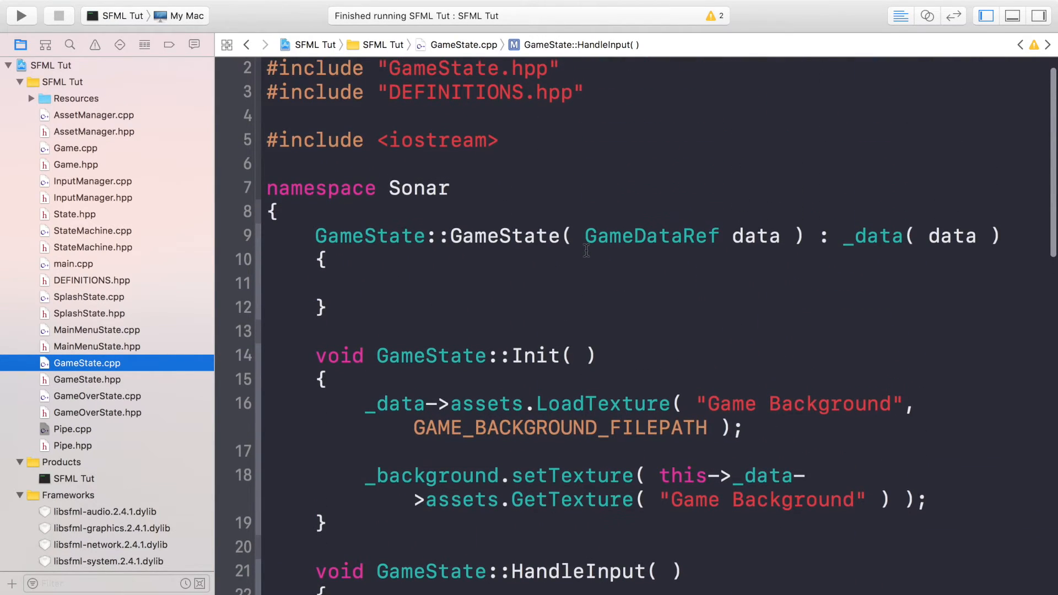
pyautogui.scroll(-3)
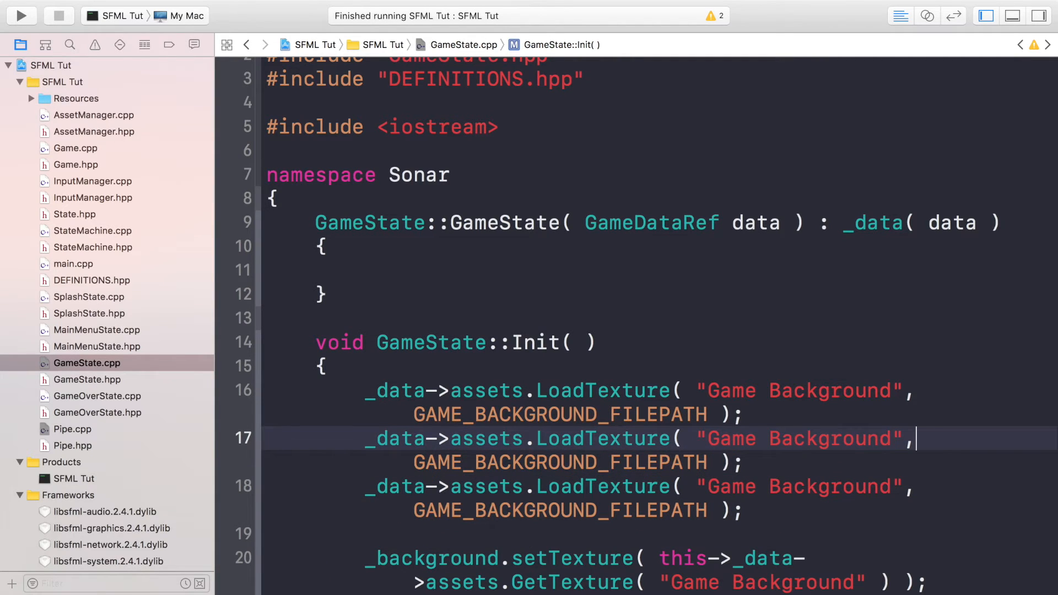
pyautogui.click(897, 439)
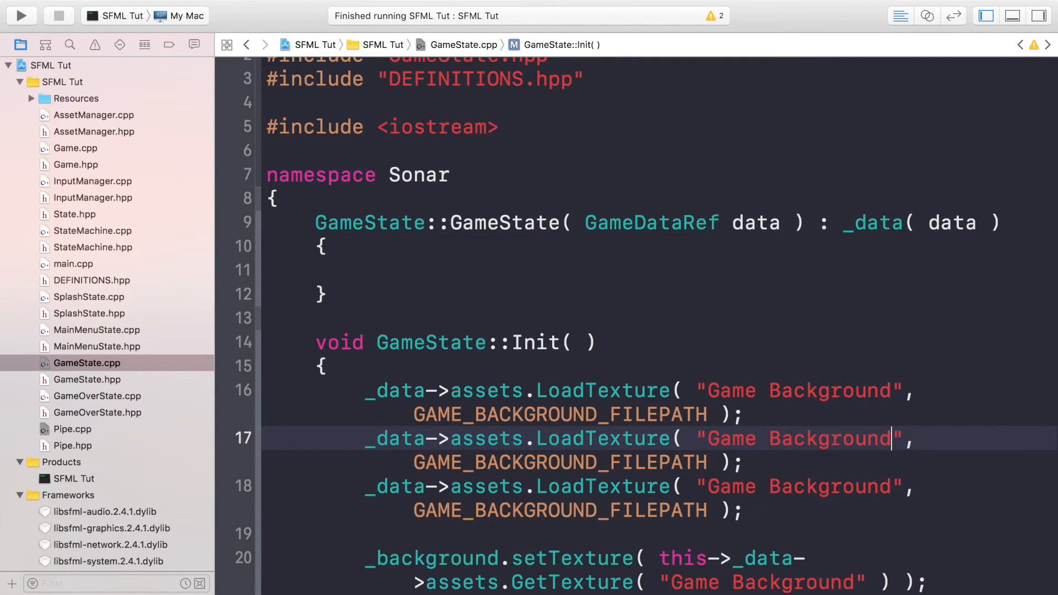
pyautogui.doubleClick(831, 438)
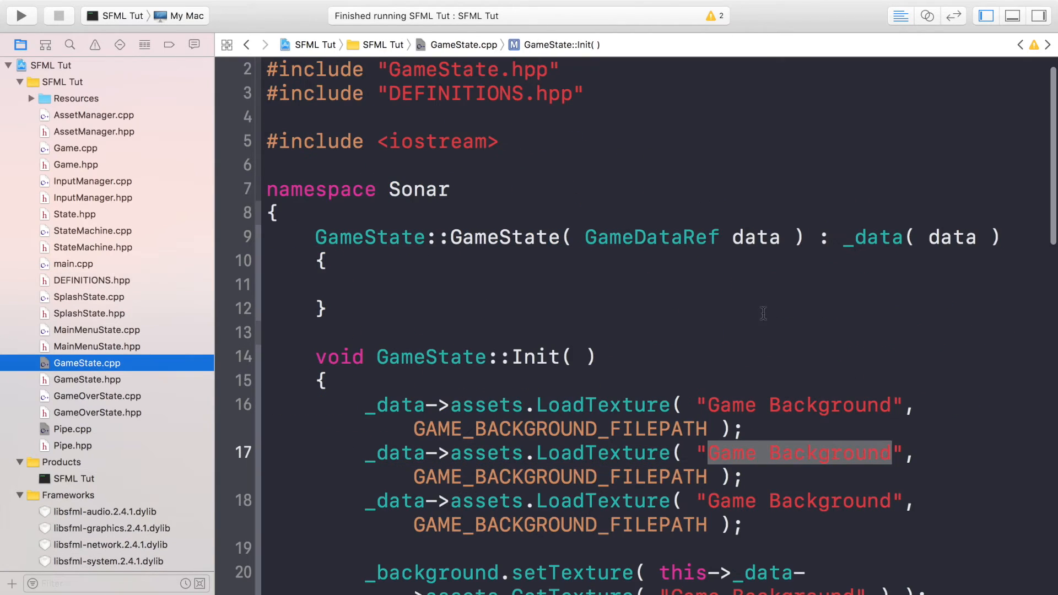
pyautogui.click(73, 428)
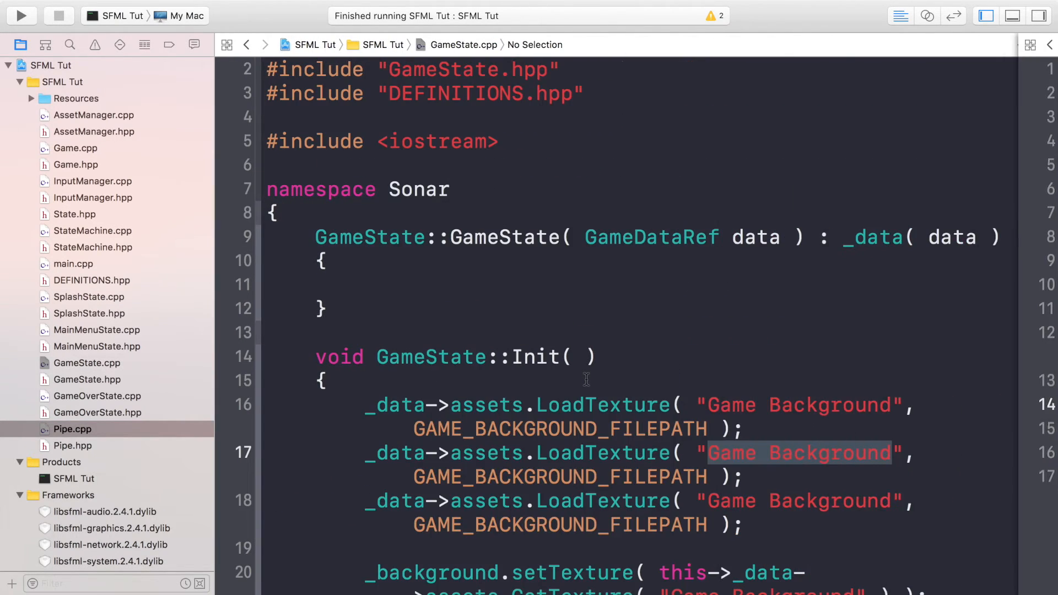
pyautogui.press('delete')
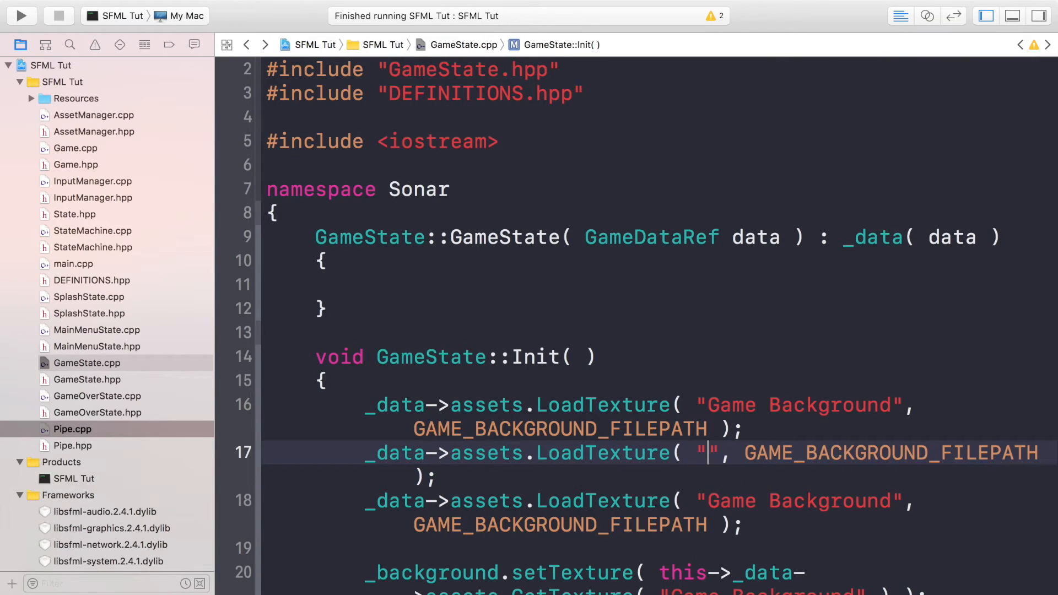
pyautogui.write('Pipe Up')
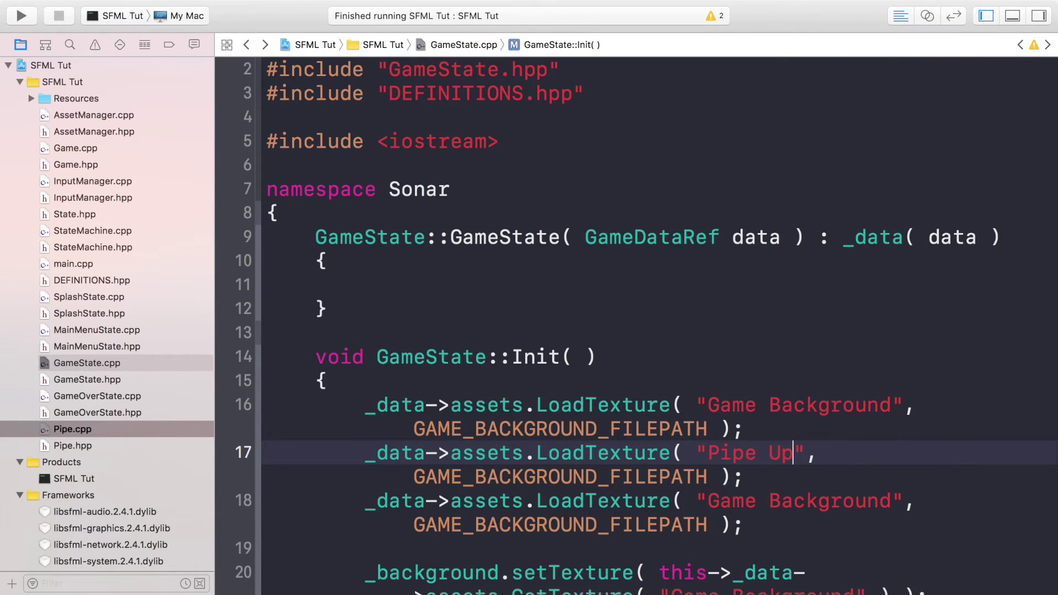
# Point the Pipe Up texture at PIPE_UP_FILEPATH and name the next copy "Pipe Down"
pyautogui.doubleClick(559, 476)
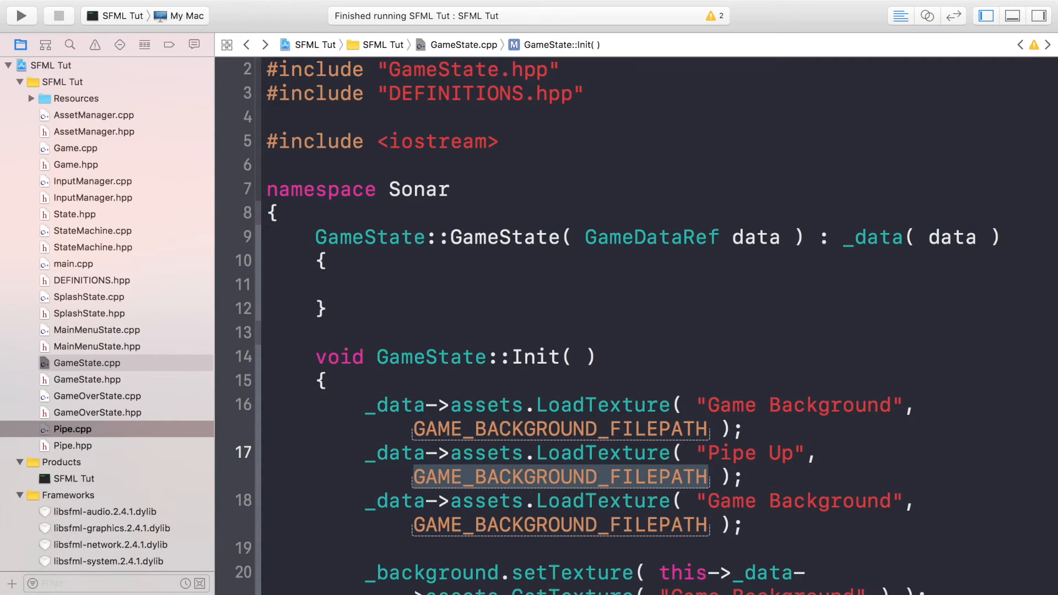
pyautogui.write('PIPE')
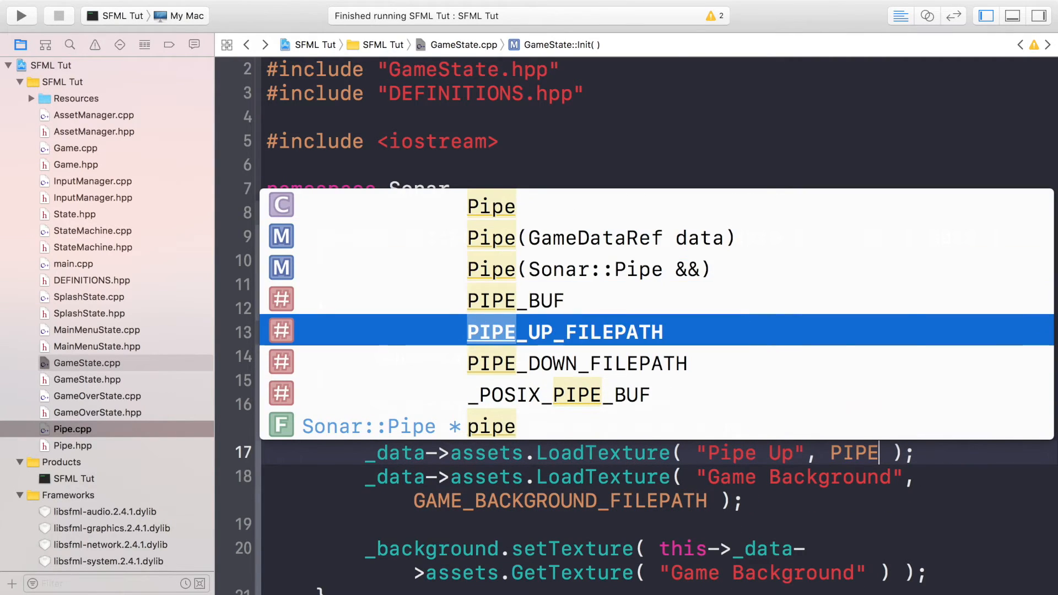
pyautogui.press('return')
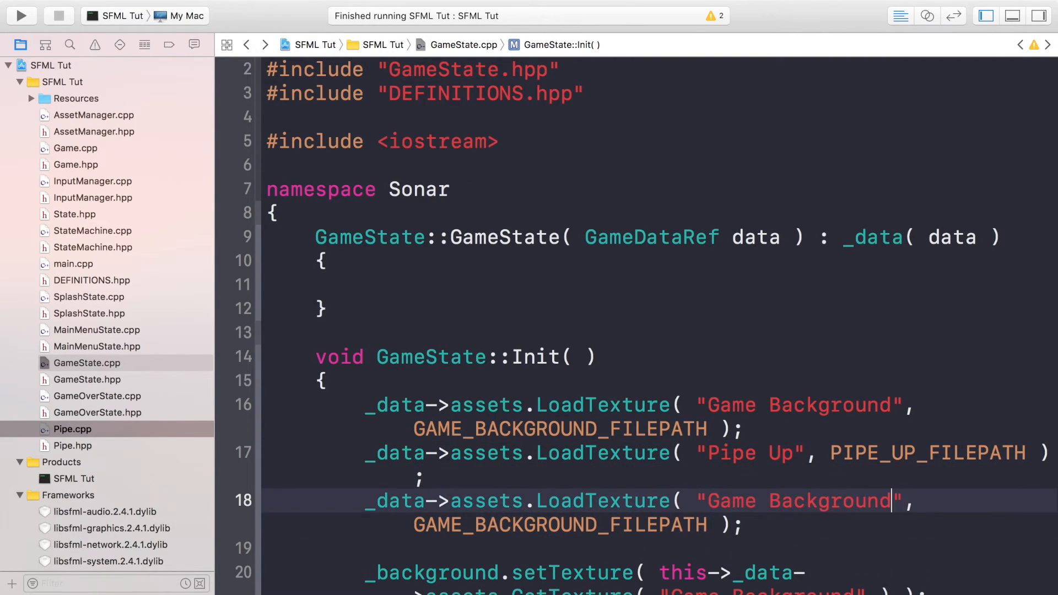
pyautogui.write('Pipe Dow')
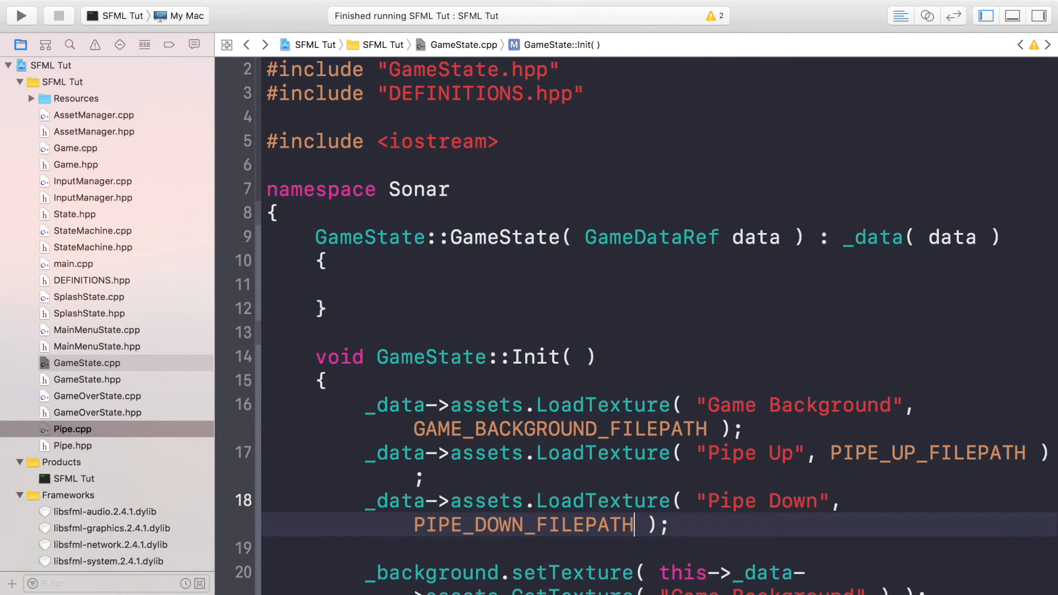
pyautogui.scroll(-3)
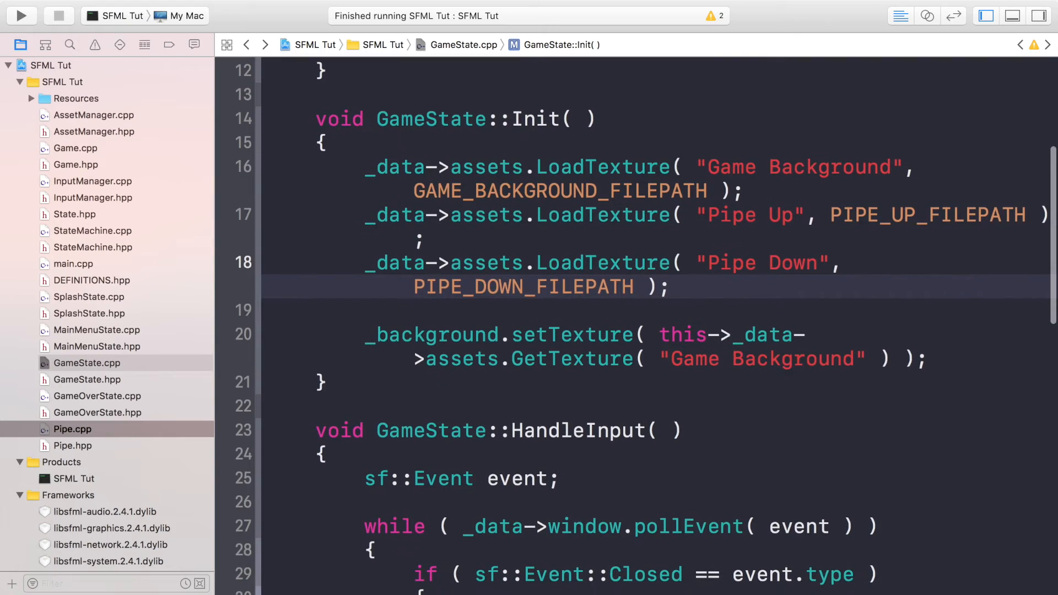
# Create the pipe with pipe = new Pipe( _data ) below the texture loads in Init
pyautogui.write('pipe =')
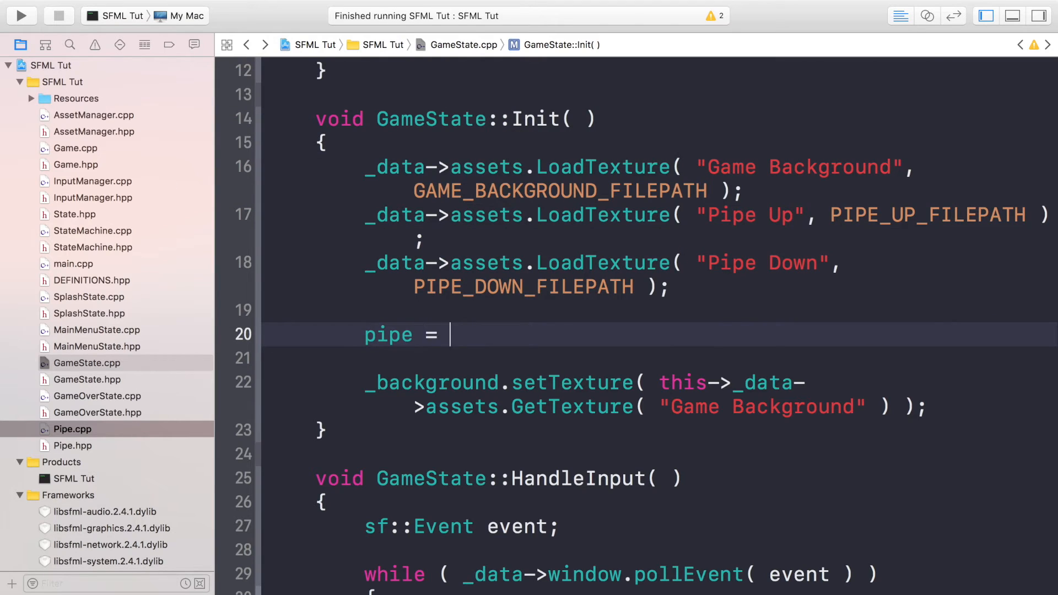
pyautogui.write('new Pipe(')
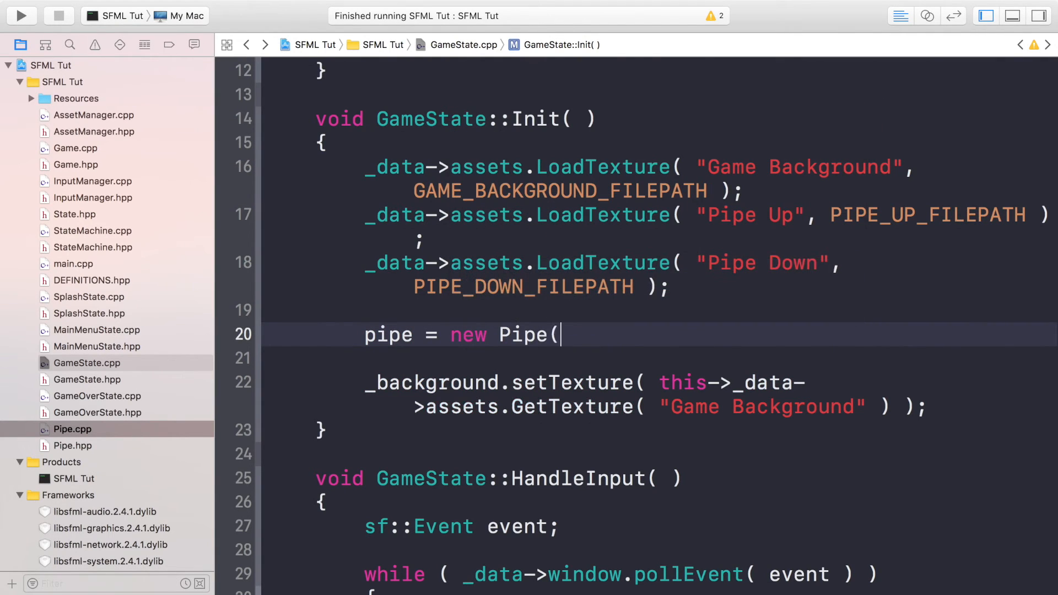
pyautogui.write('_data );')
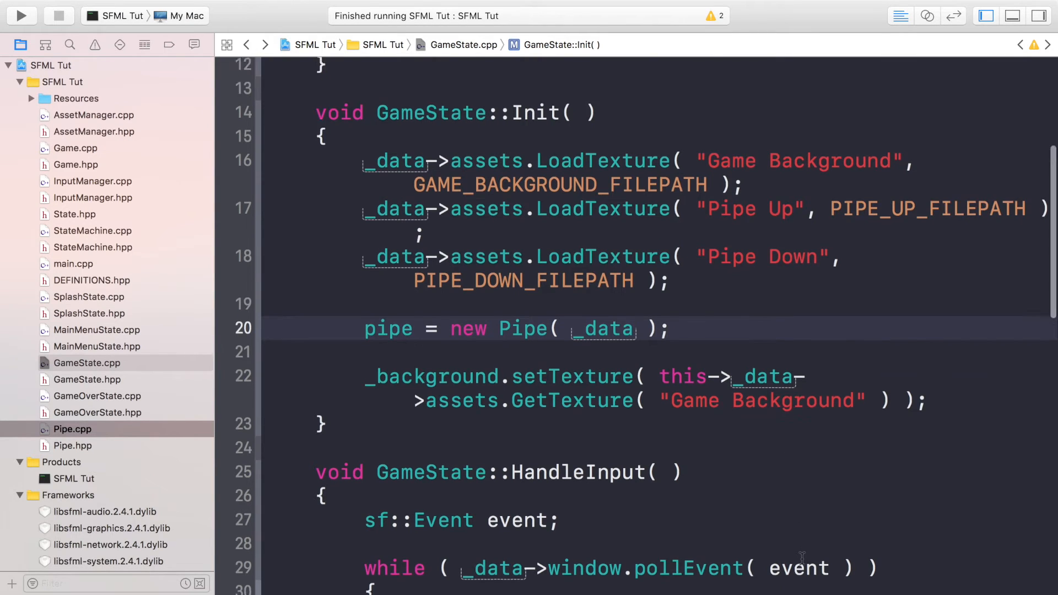
pyautogui.scroll(-3)
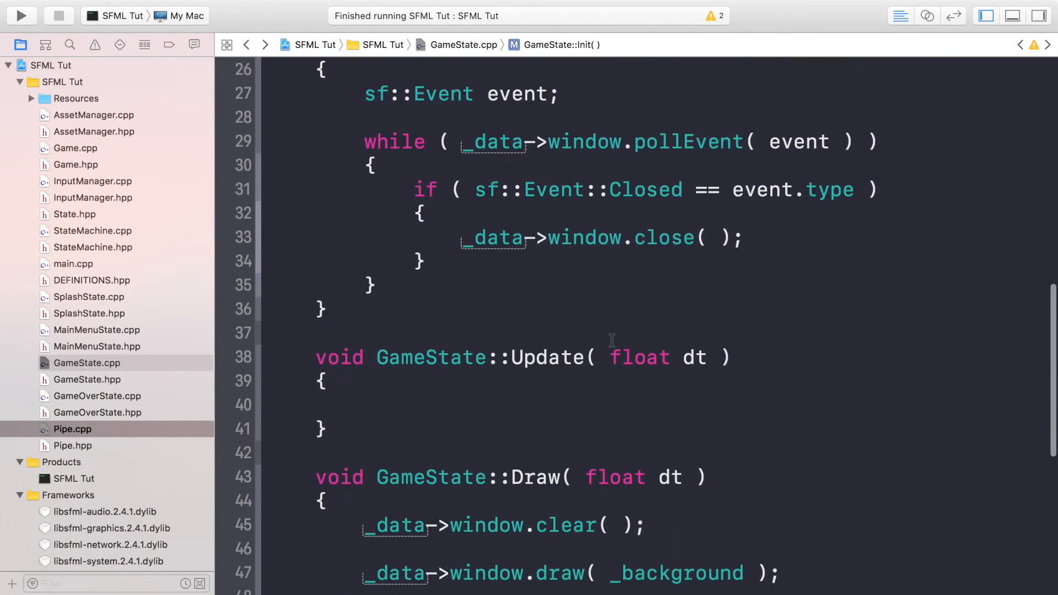
pyautogui.scroll(-3)
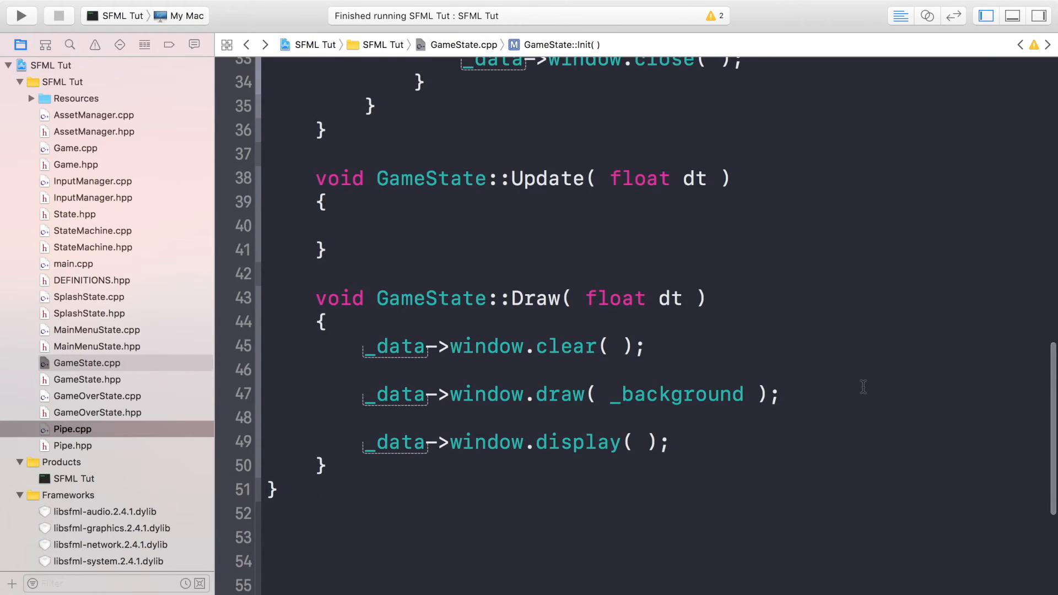
# Add pipe->DrawPipes( ); after the background draw in Draw, then build and run
pyautogui.click(783, 394)
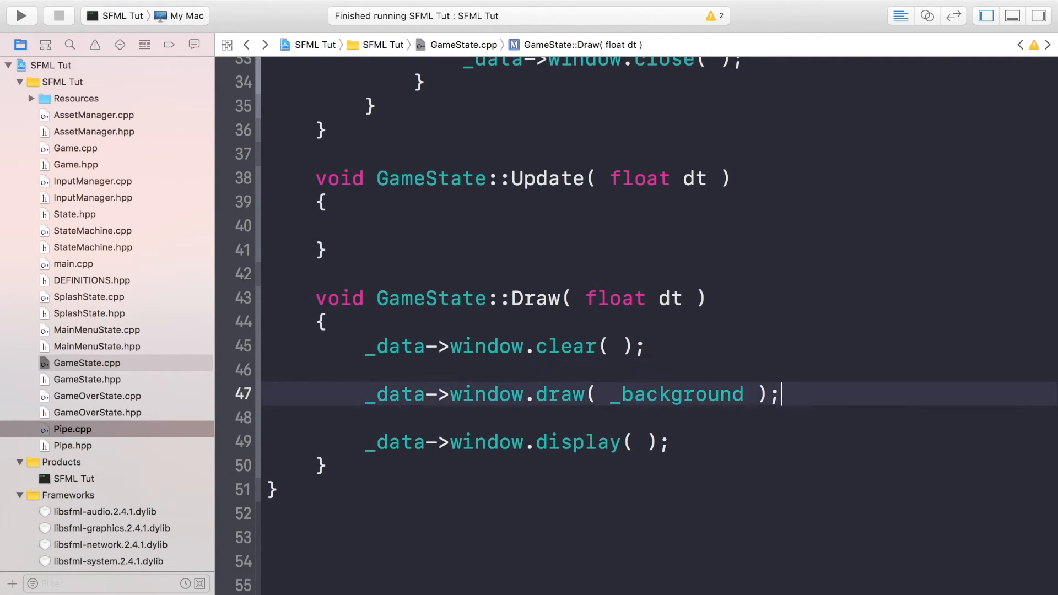
pyautogui.write('pipe-')
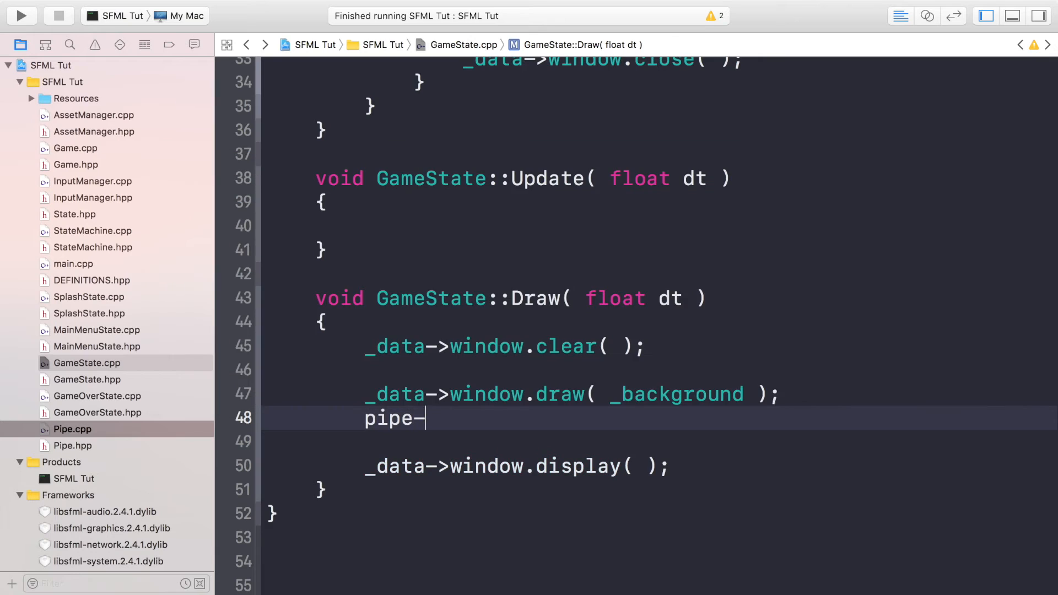
pyautogui.write('>DrawPipes()')
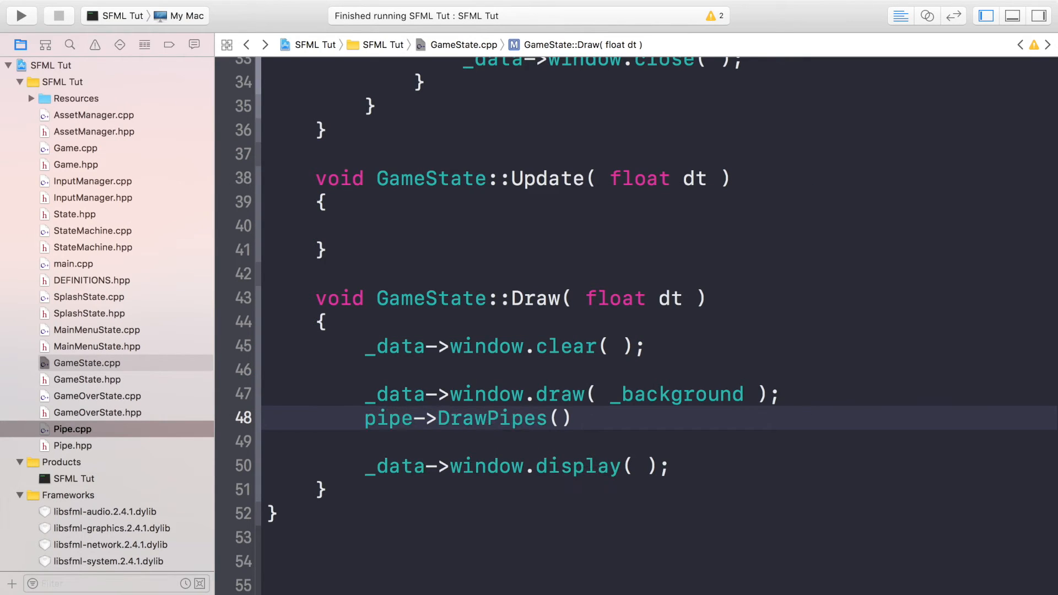
pyautogui.write(';')
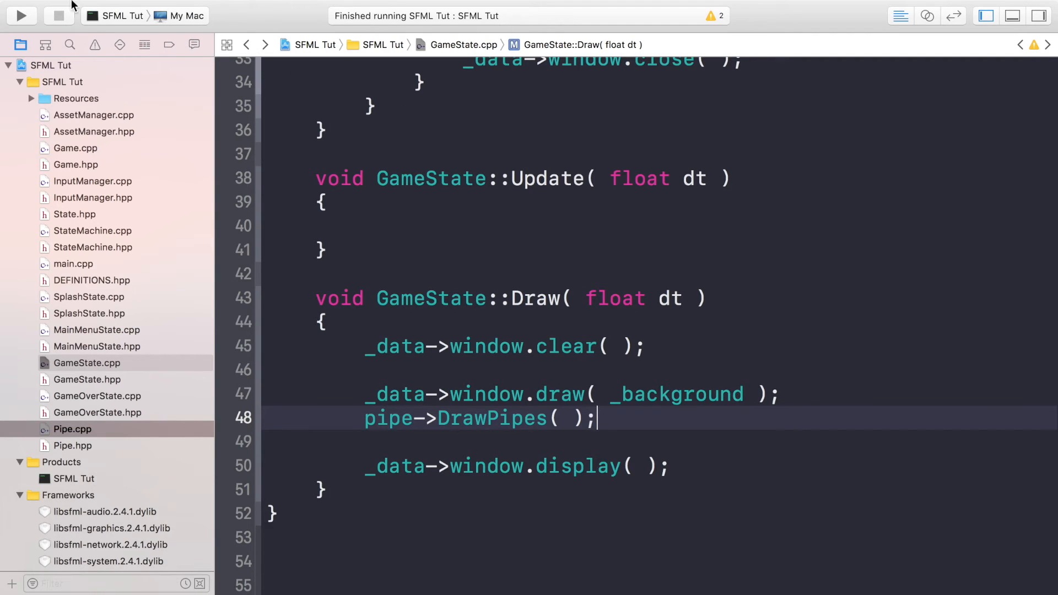
pyautogui.click(23, 15)
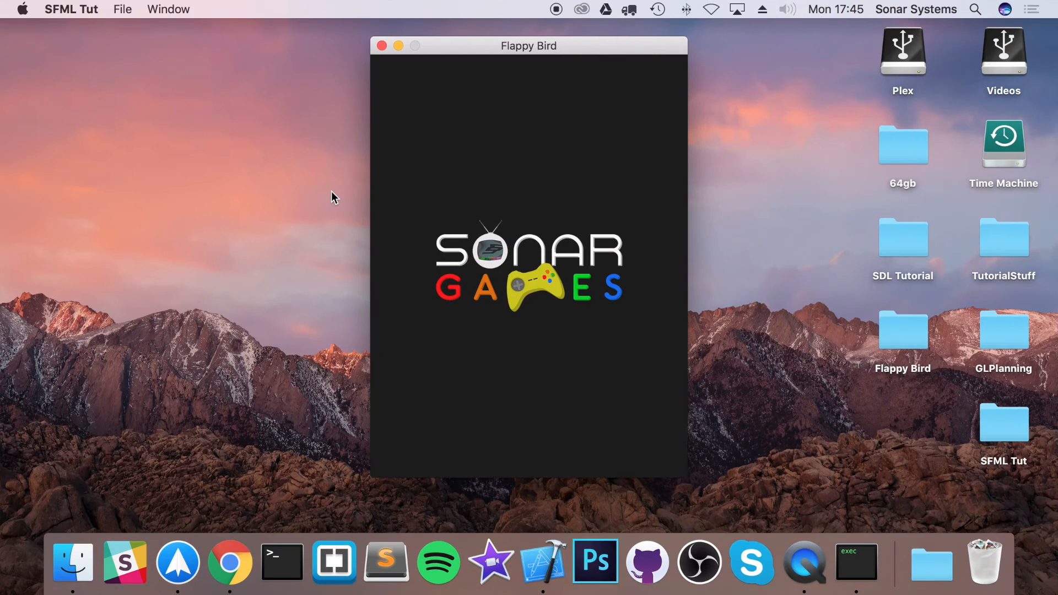
pyautogui.moveTo(450, 212)
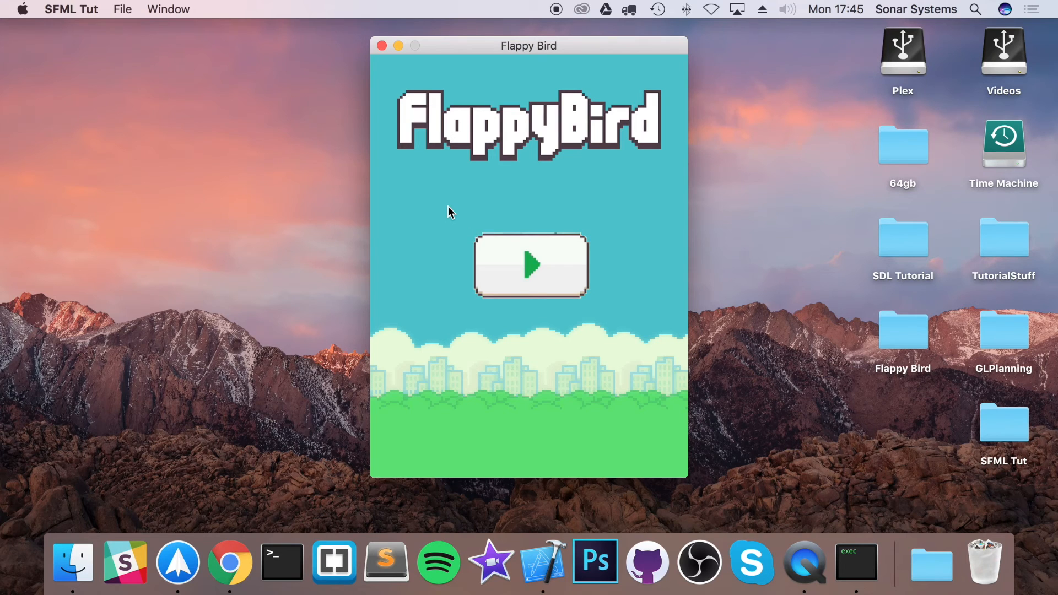
# Return to the Xcode editor once the game reaches its main menu
pyautogui.click(531, 266)
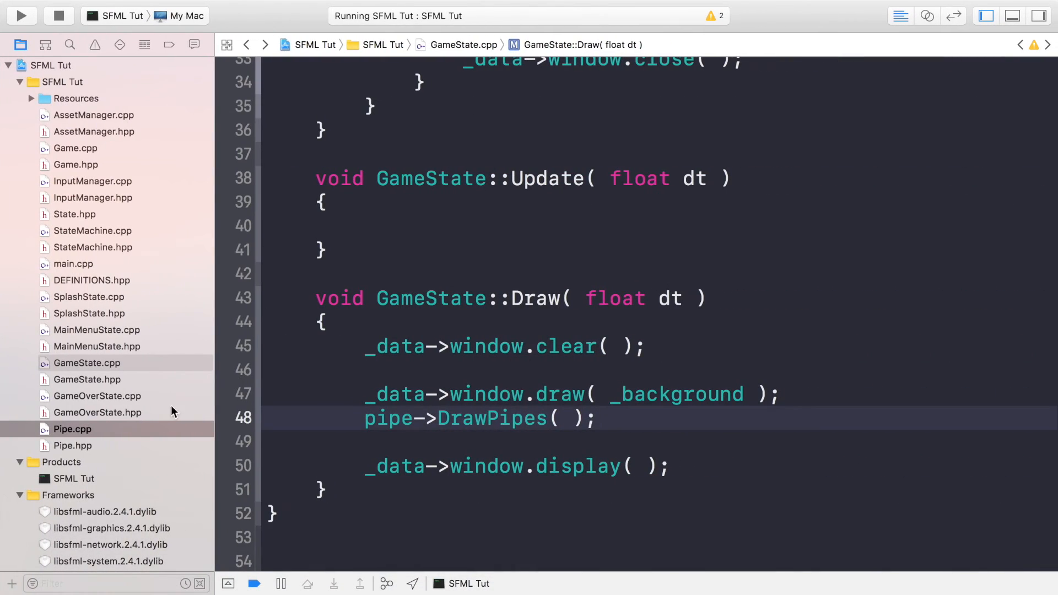
# Open Pipe.cpp from the Project Navigator to view the DrawPipes loop
pyautogui.click(73, 430)
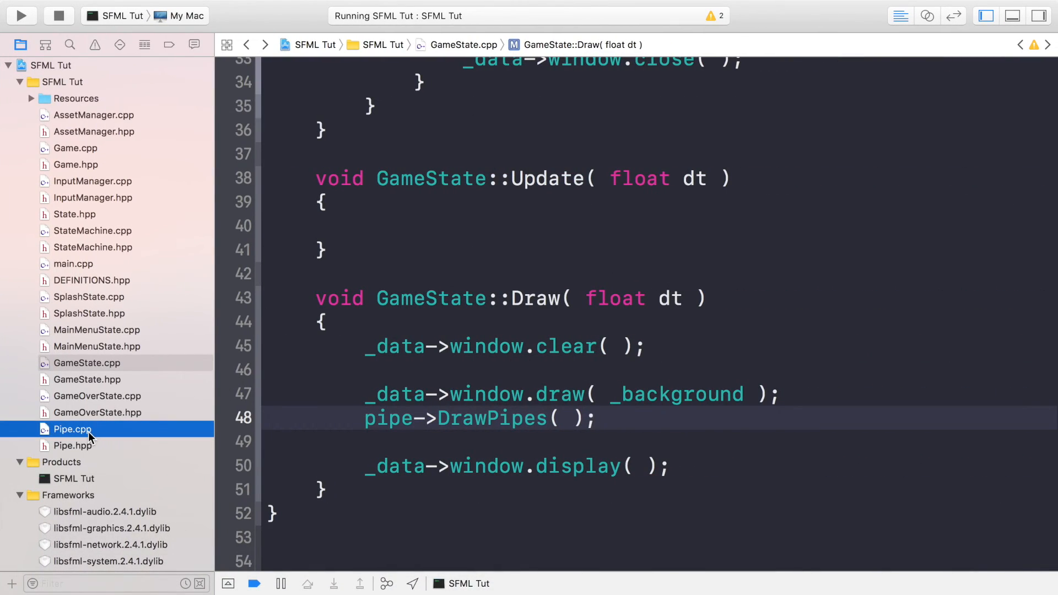
pyautogui.click(73, 429)
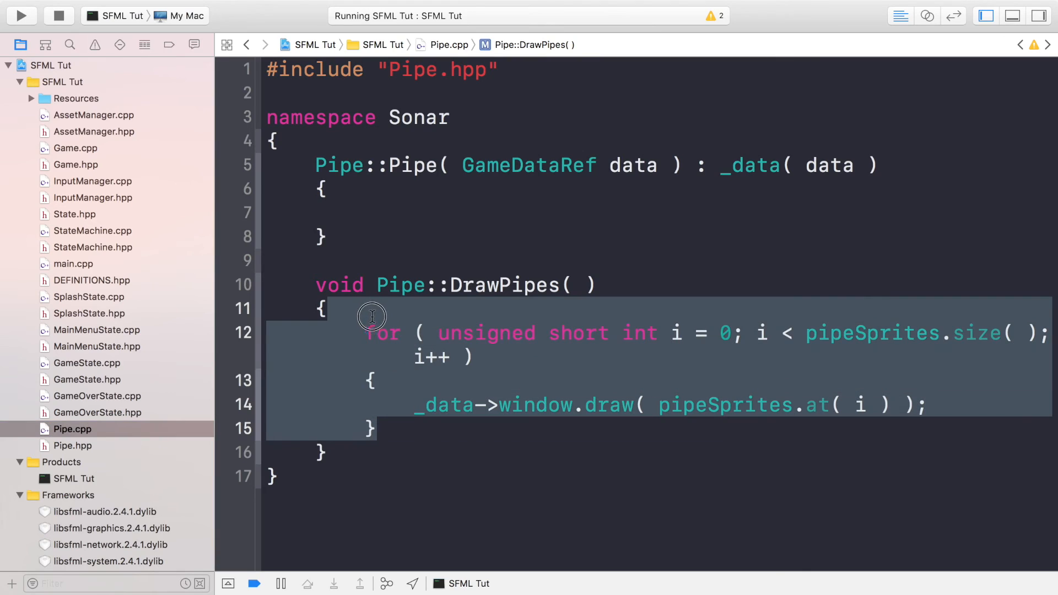